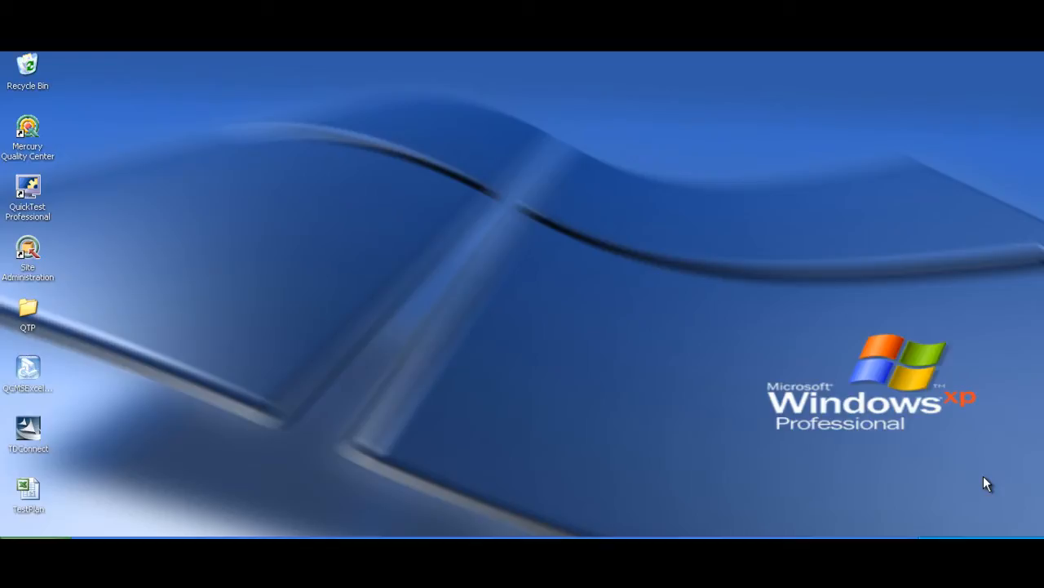
mouse_move(526, 357)
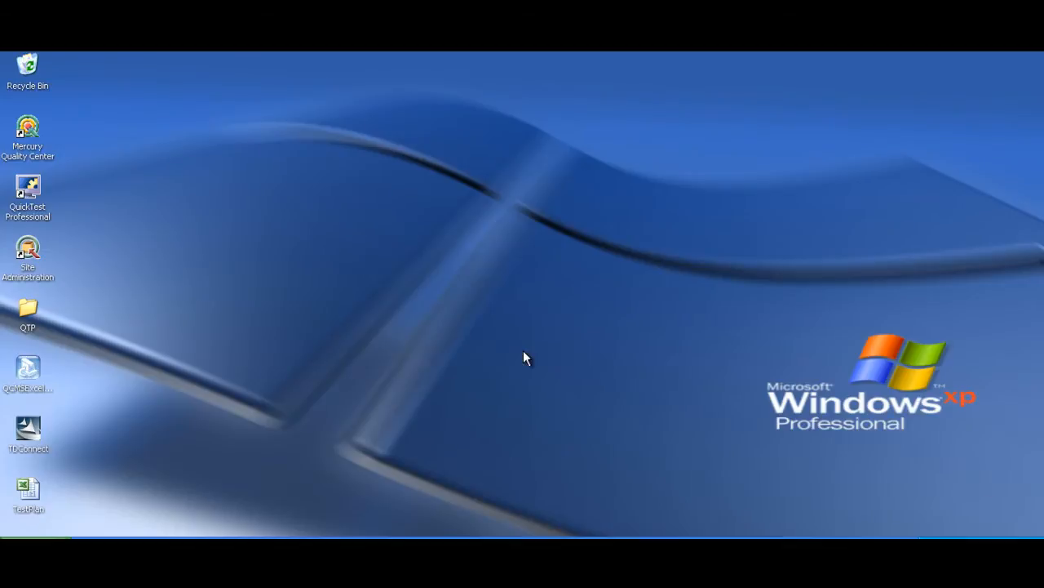
Step: Launch QuickTest Professional from its desktop shortcut
double_click(26, 195)
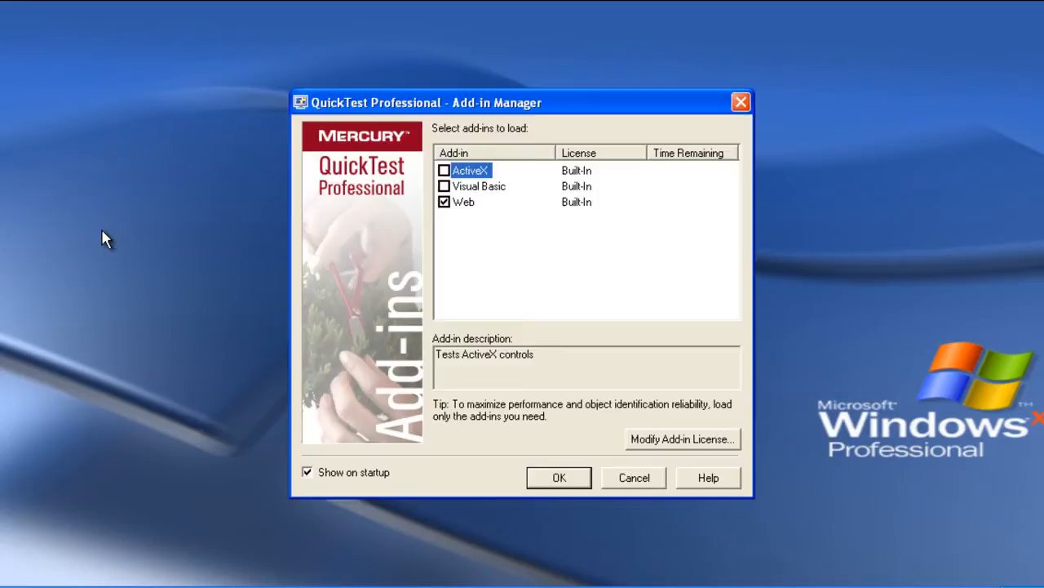
Step: Start QuickTest Professional with only the Web add-in loaded
left_click(444, 203)
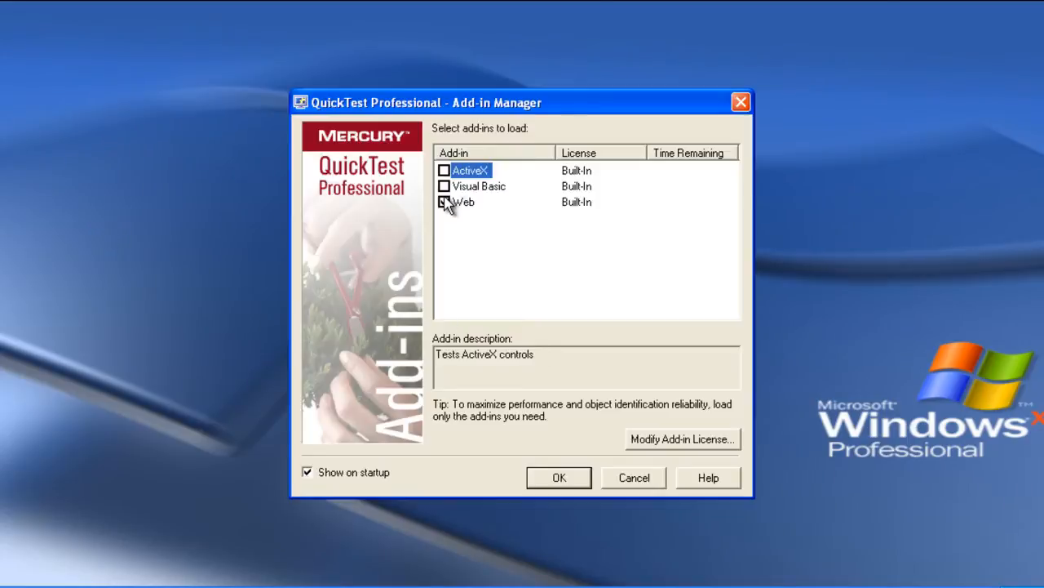
left_click(444, 203)
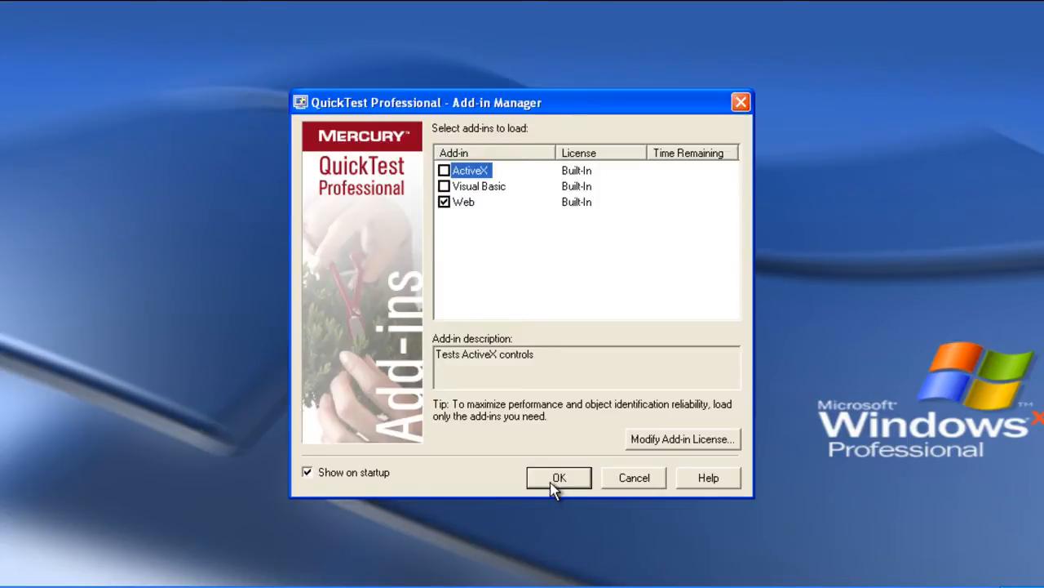
left_click(558, 477)
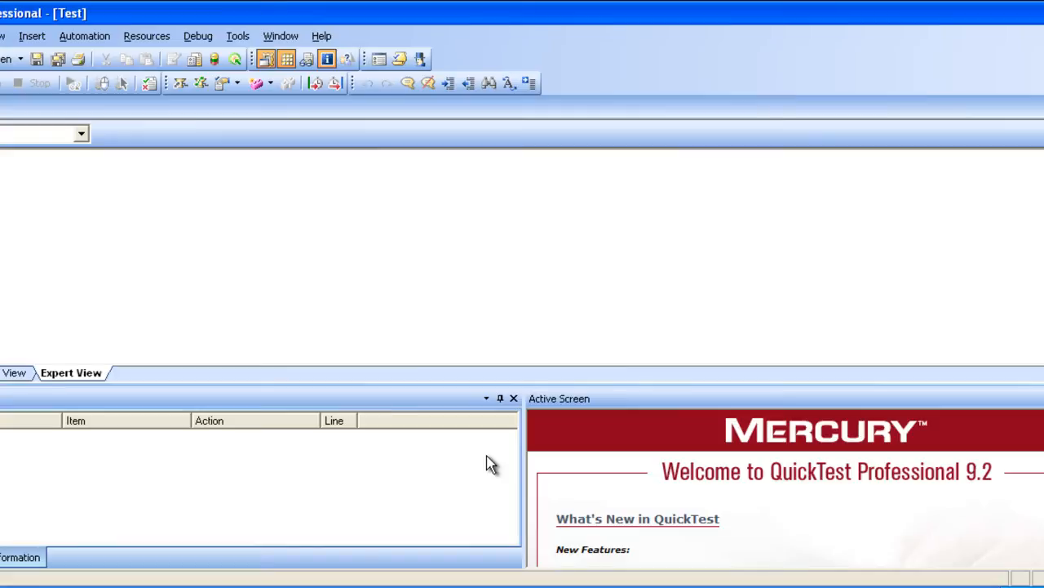
mouse_move(490, 463)
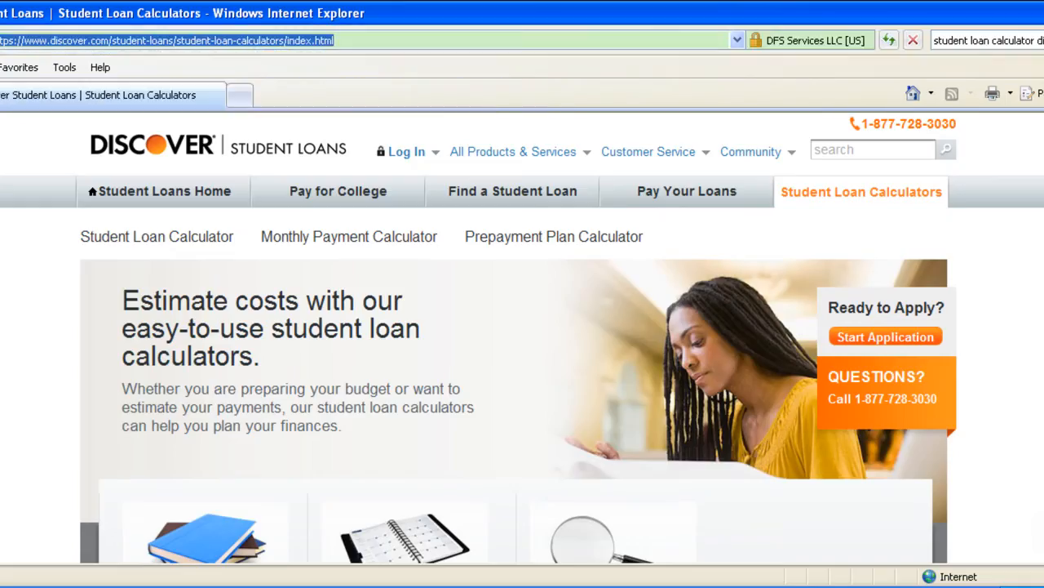
mouse_move(69, 188)
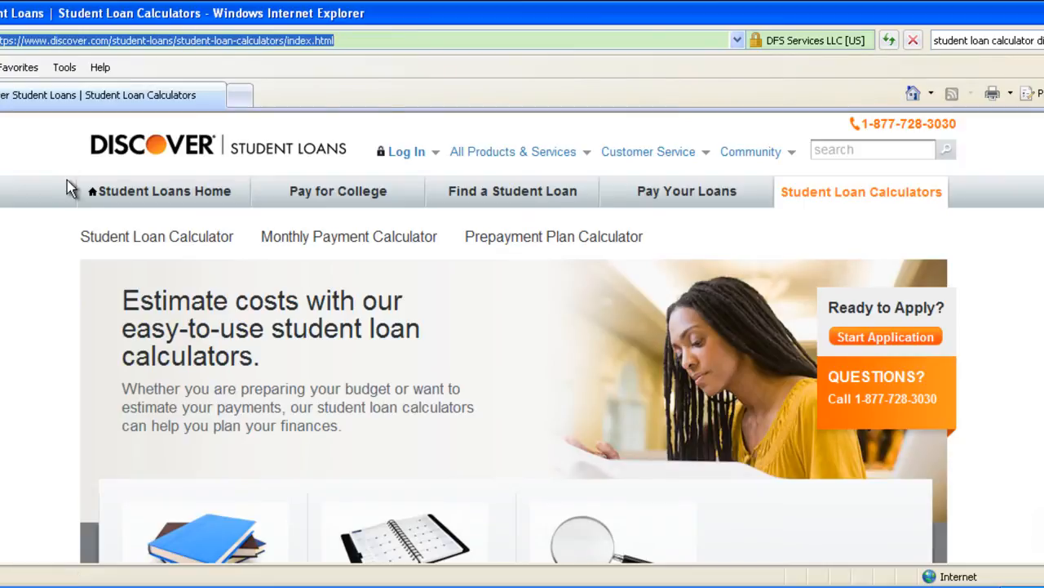
mouse_move(16, 280)
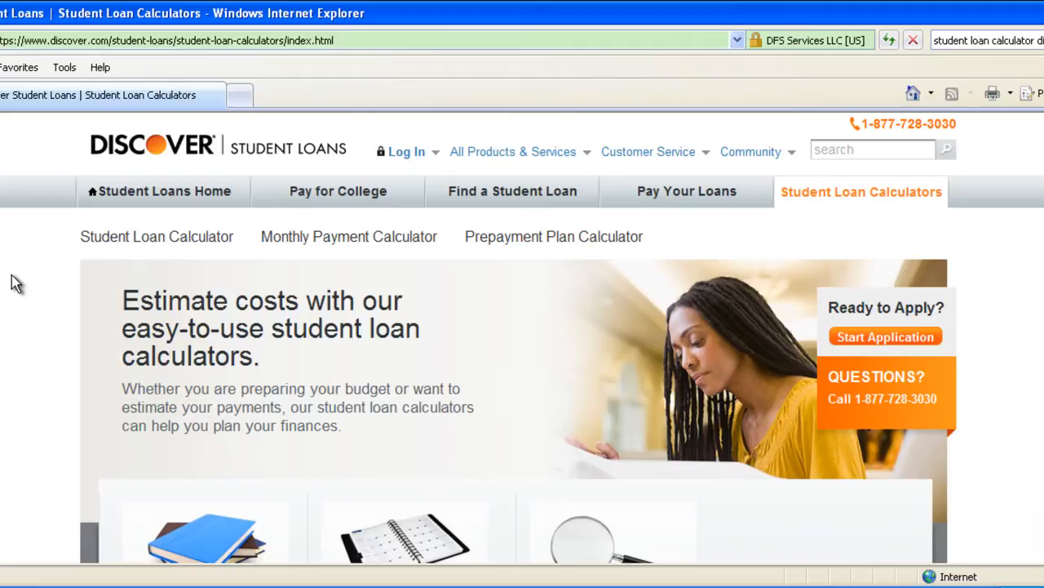
scroll("down", 3)
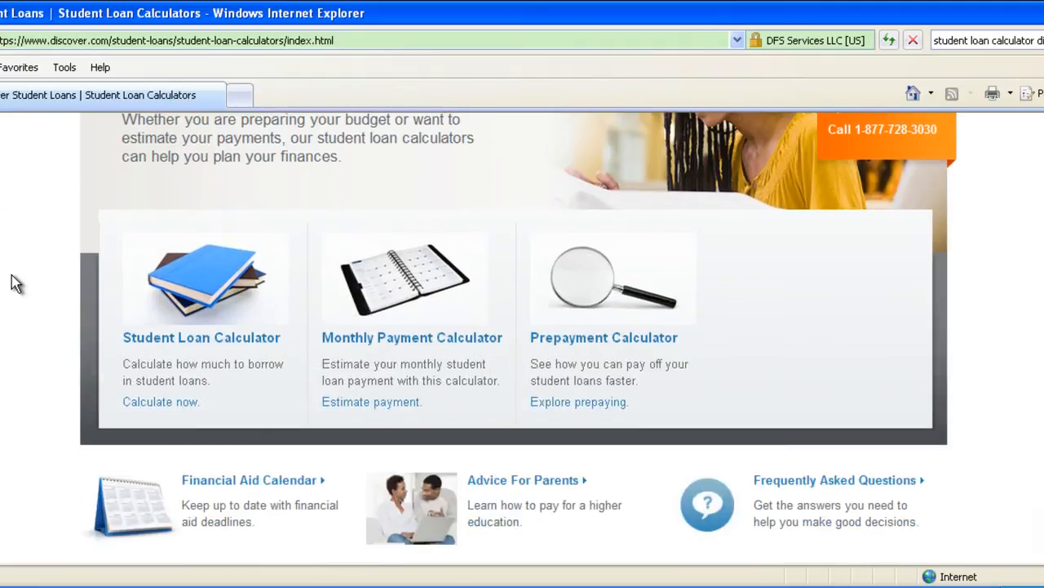
scroll("up", 3)
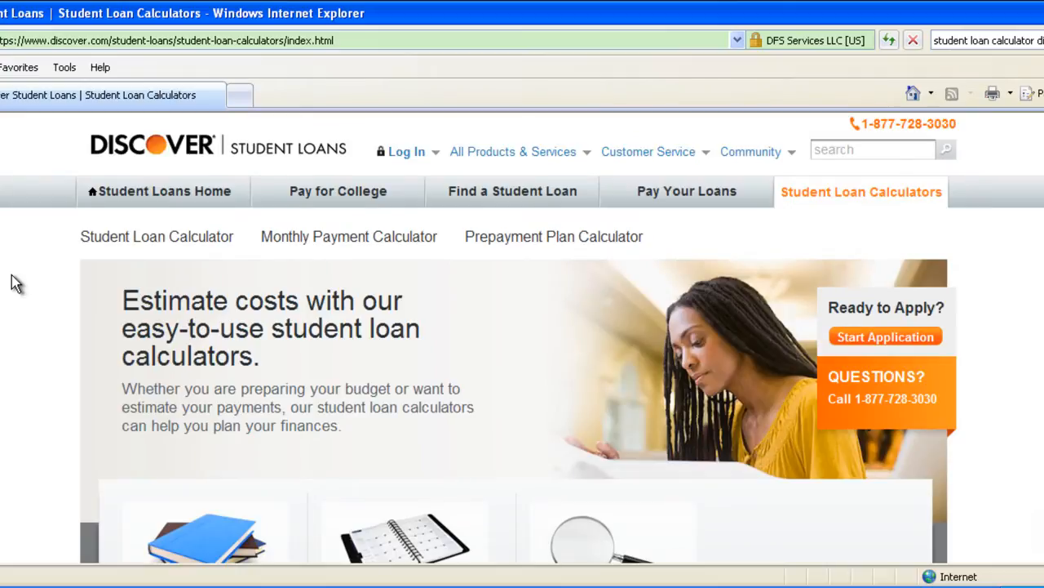
mouse_move(330, 52)
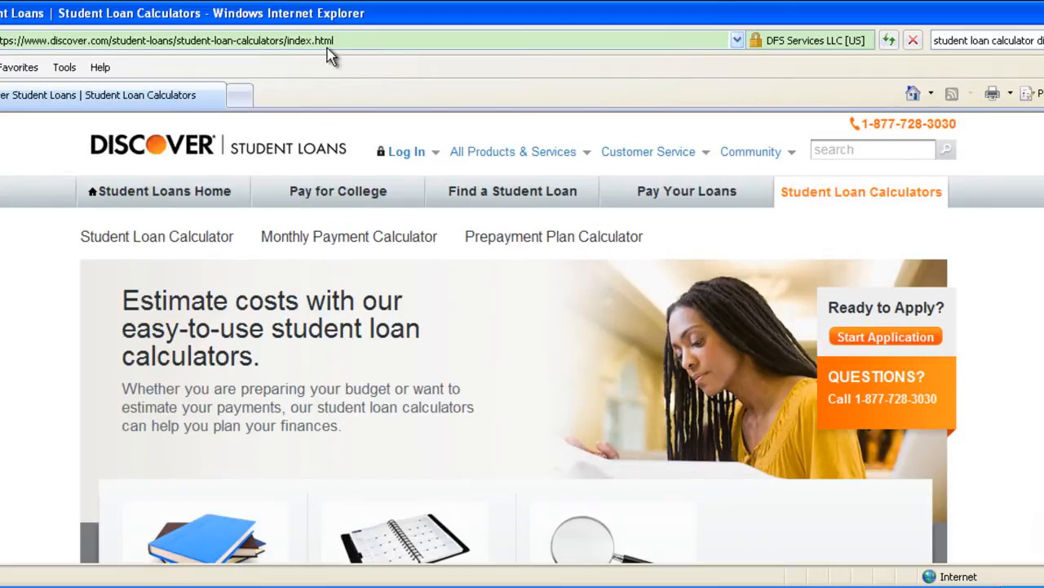
mouse_move(33, 300)
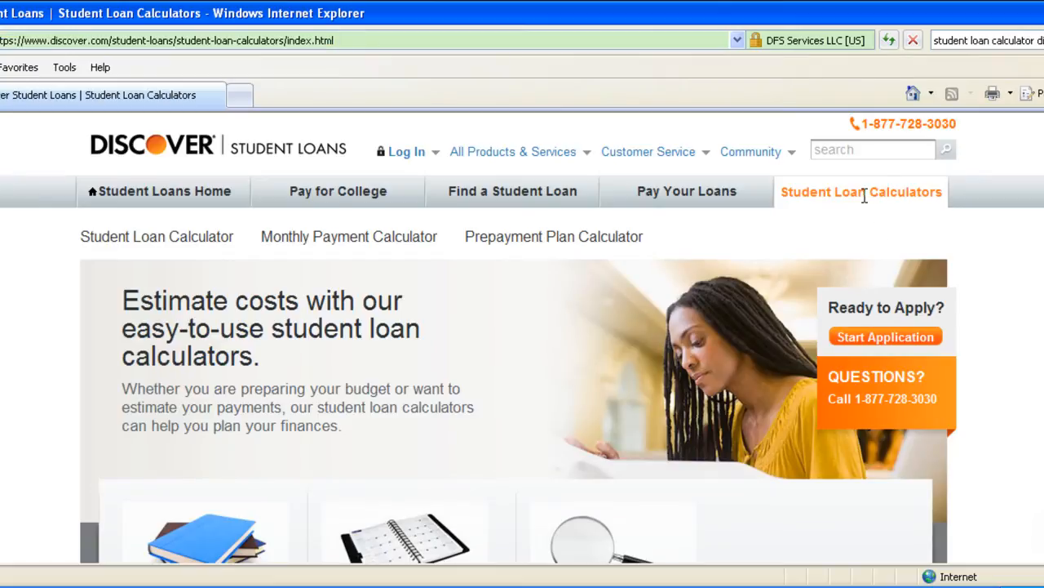
scroll("down", 3)
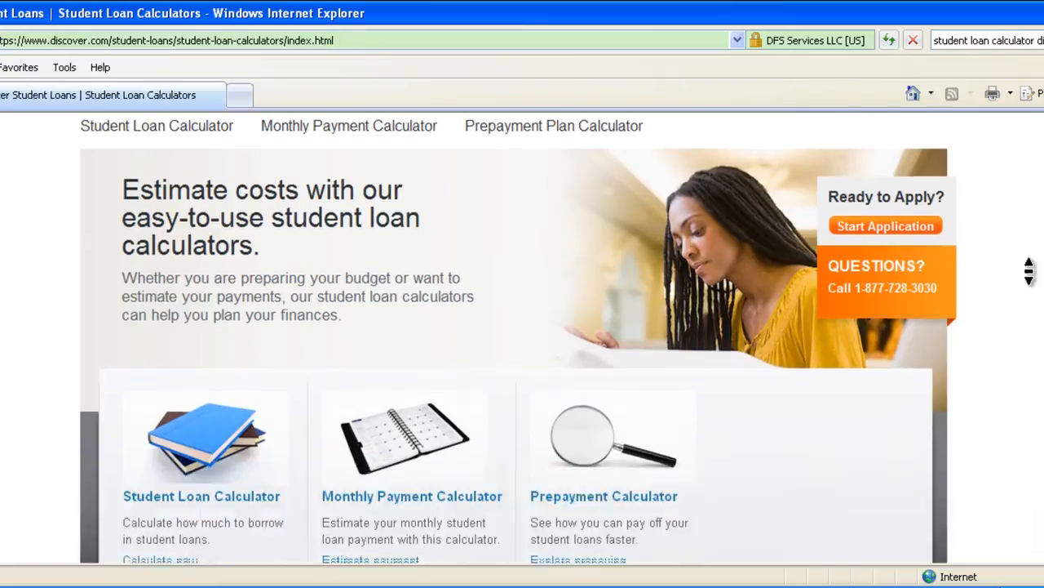
scroll("down", 3)
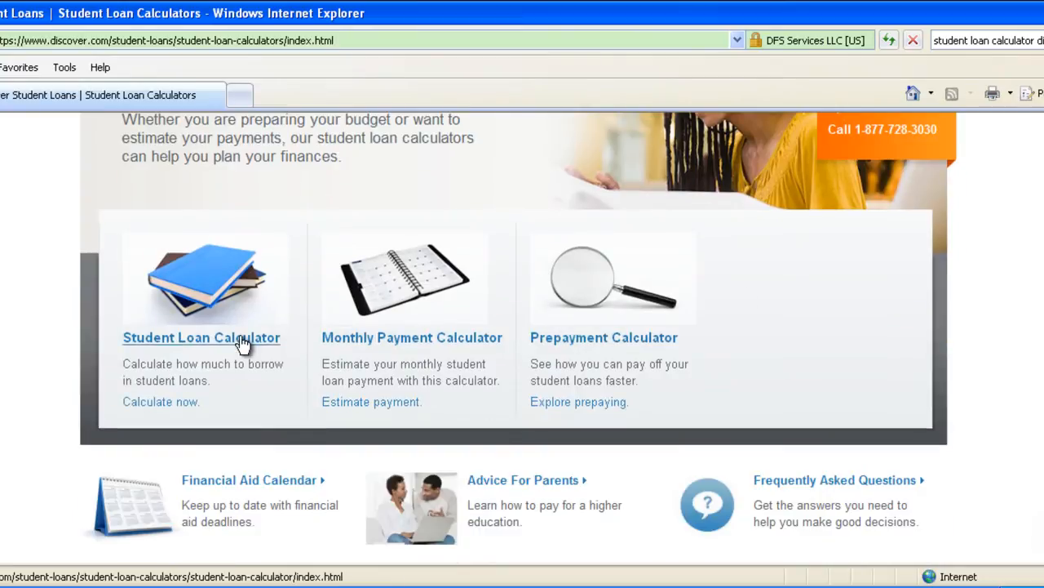
Step: Go to the Monthly Payment Calculator and set the loan type to Private
left_click(412, 336)
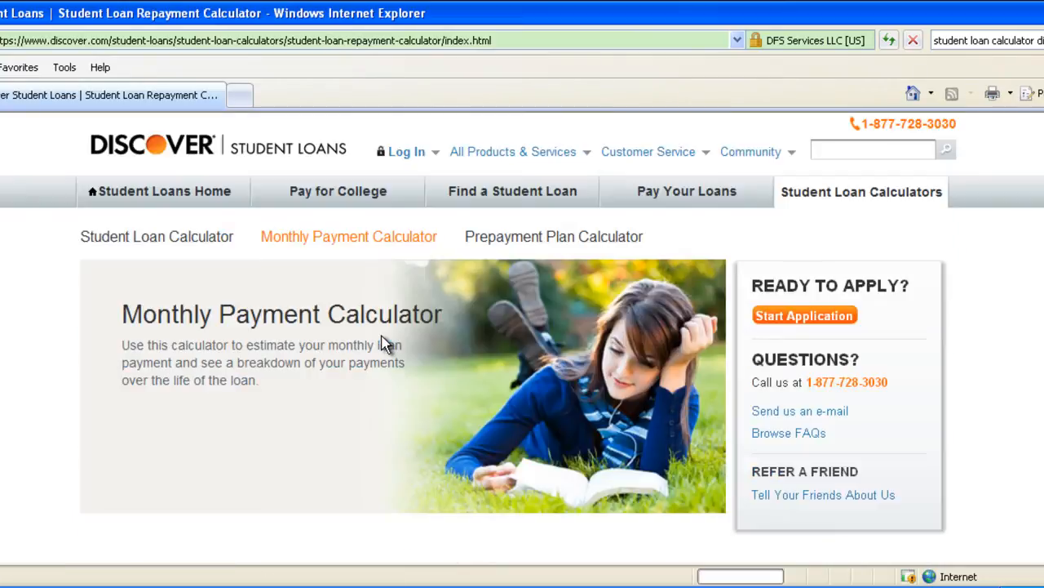
scroll("down", 3)
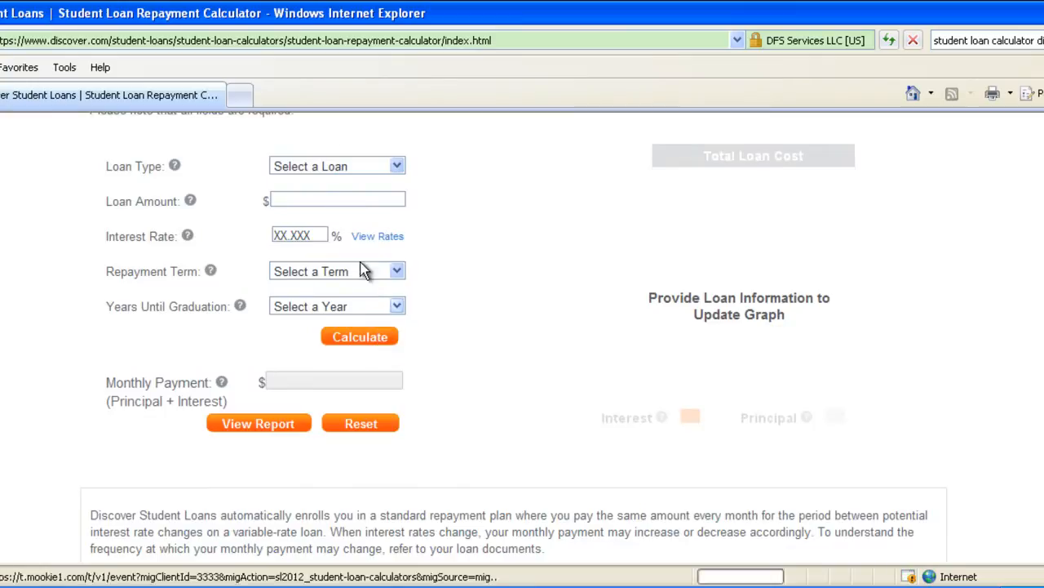
left_click(336, 166)
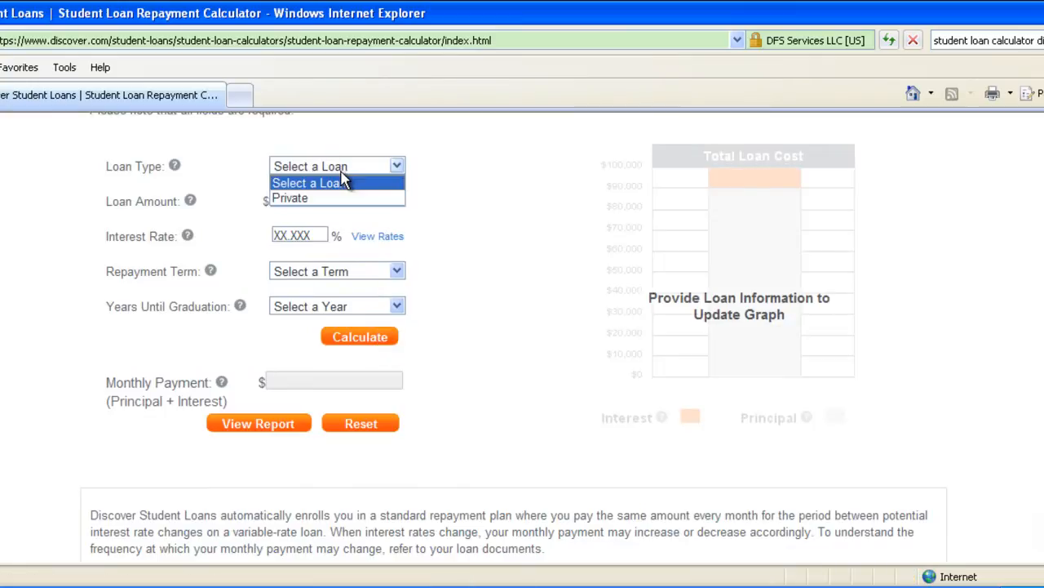
left_click(290, 198)
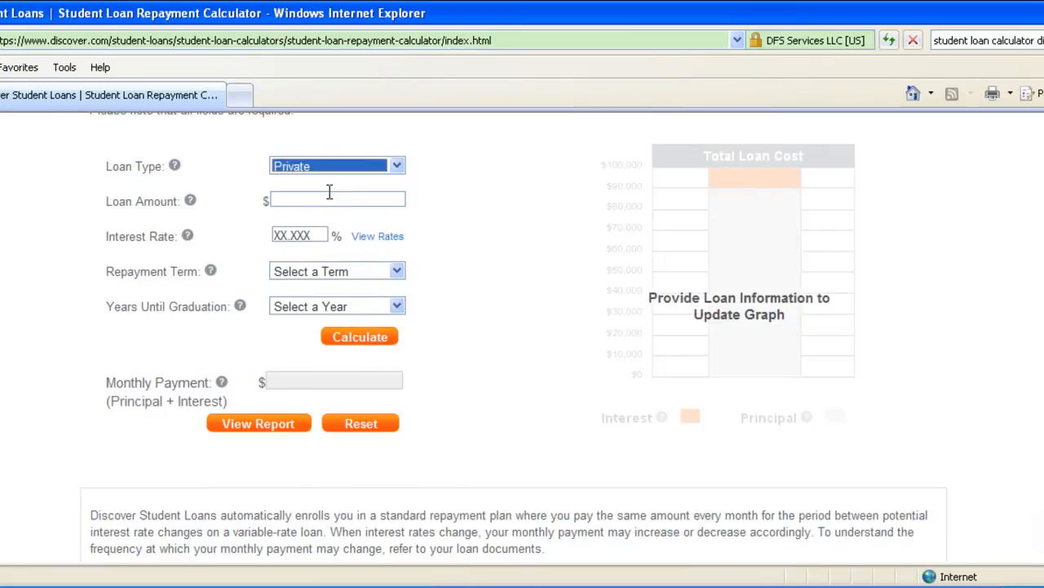
Step: Enter a $1,000 loan at 5% with a 5 Years term and 4 Years until graduation
type("1000")
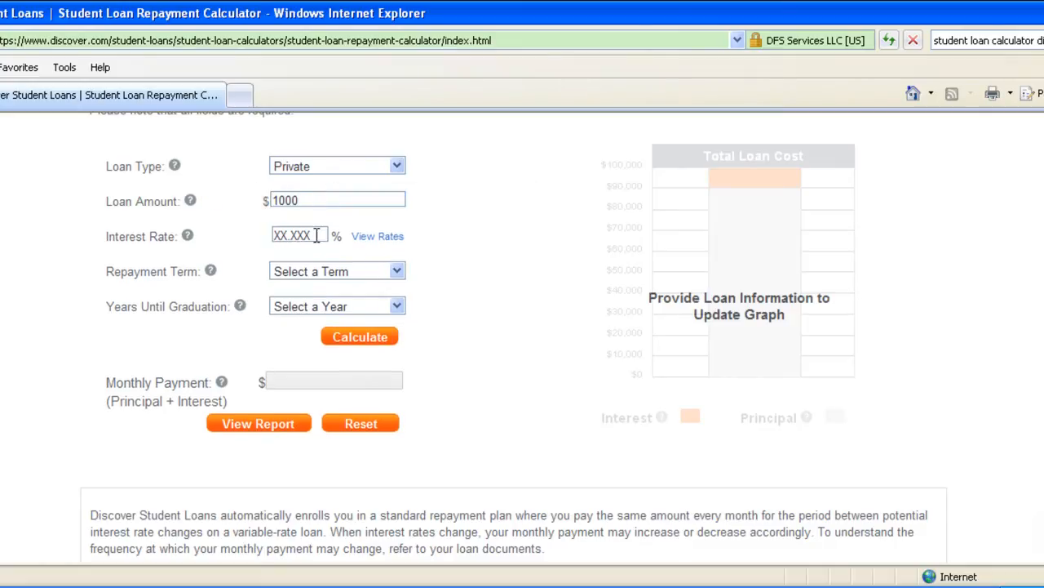
type("5")
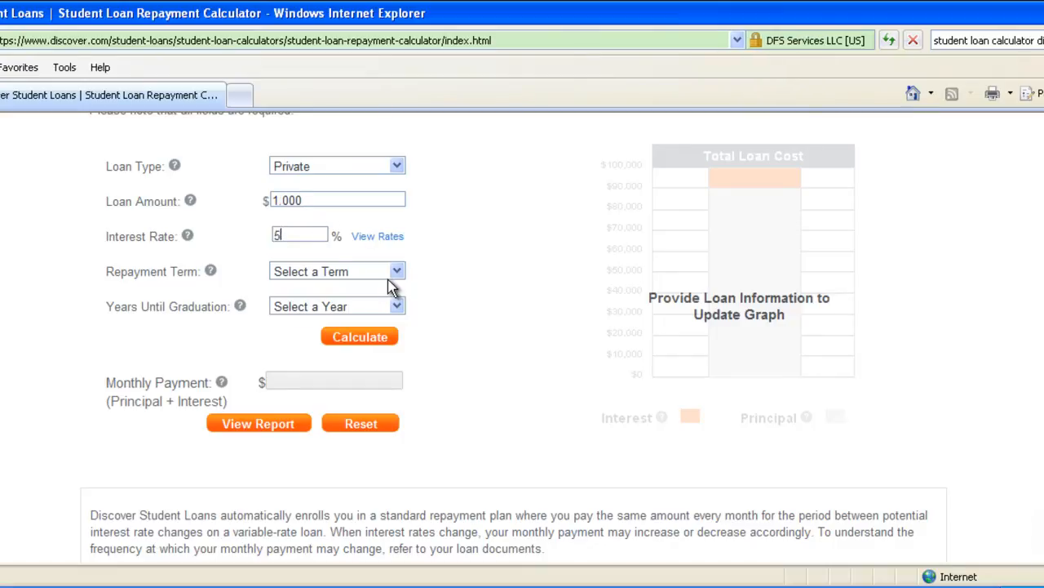
left_click(395, 271)
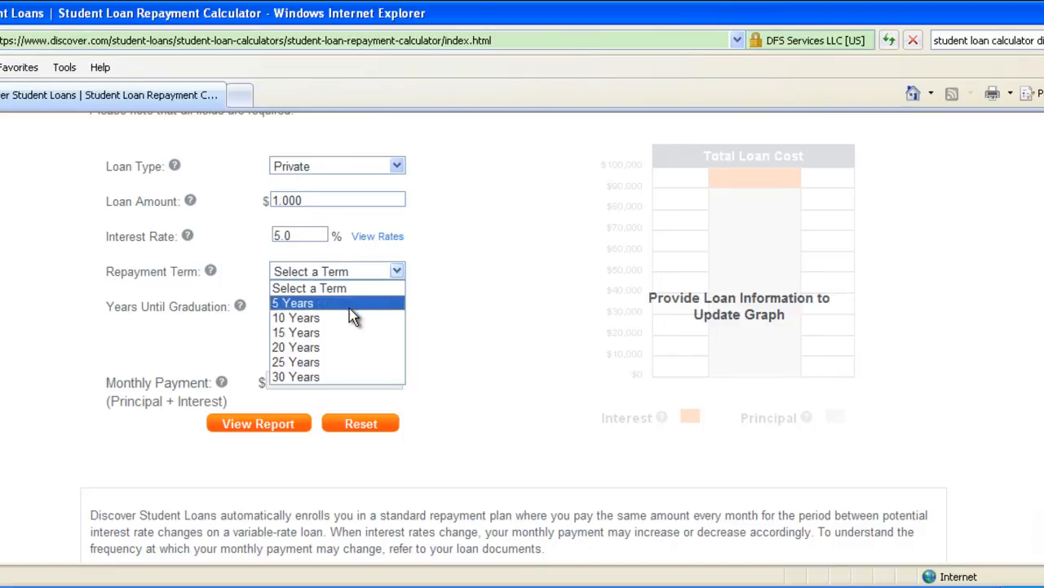
left_click(292, 302)
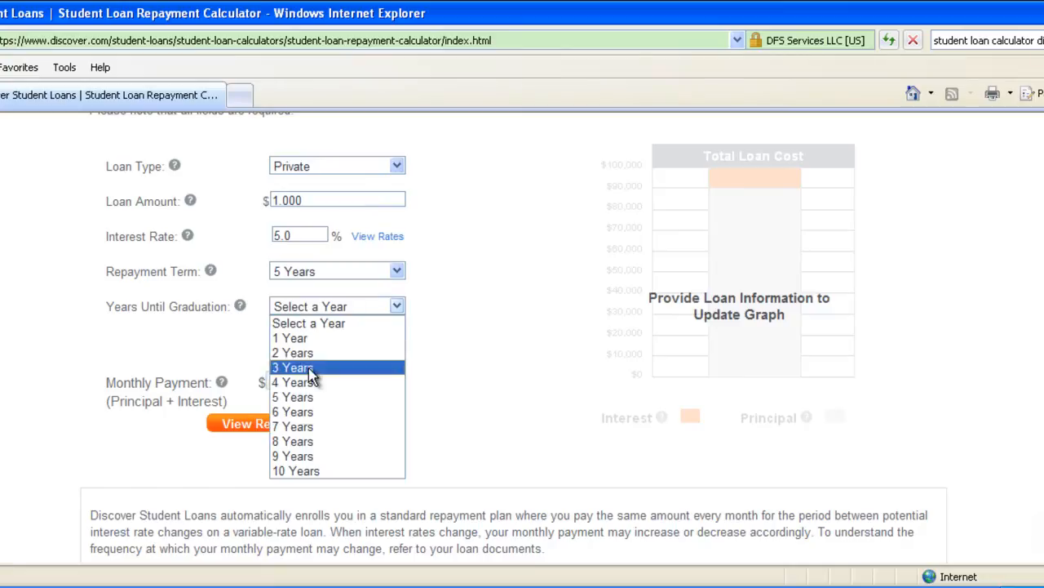
left_click(292, 382)
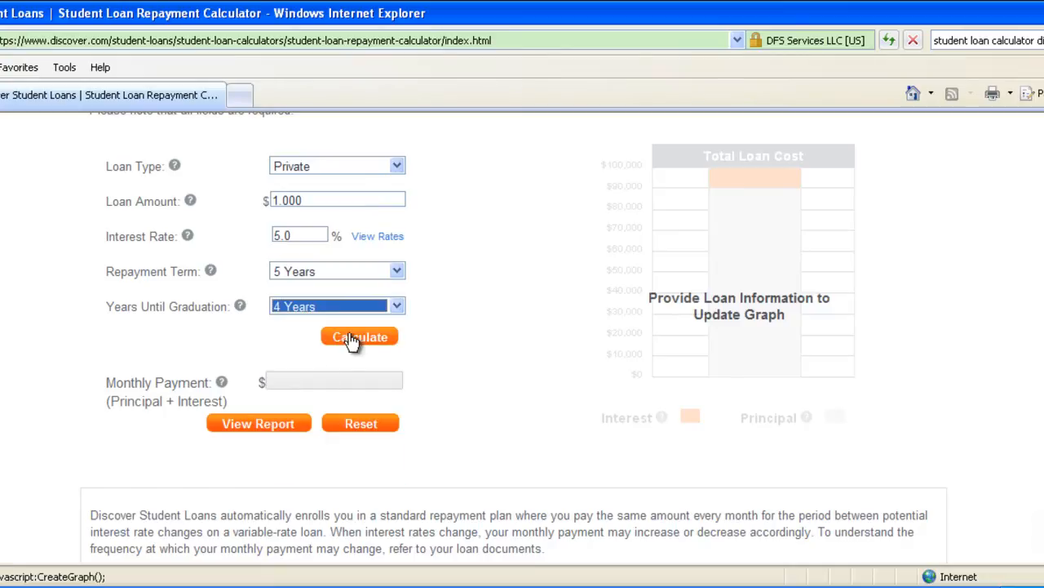
Step: Calculate the $50.00 monthly payment, review the results, and return to QuickTest Professional
left_click(359, 336)
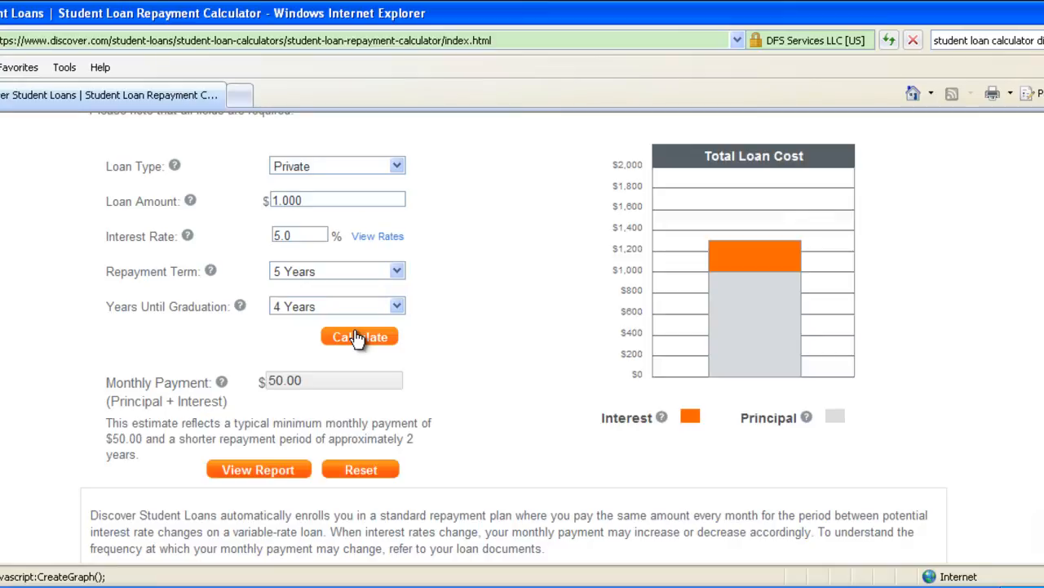
mouse_move(248, 270)
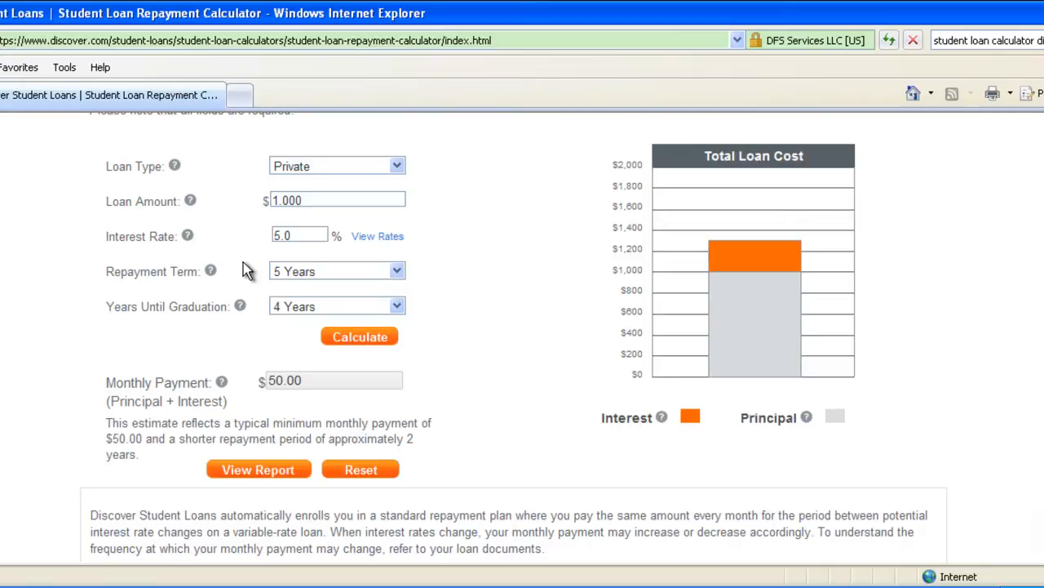
mouse_move(309, 390)
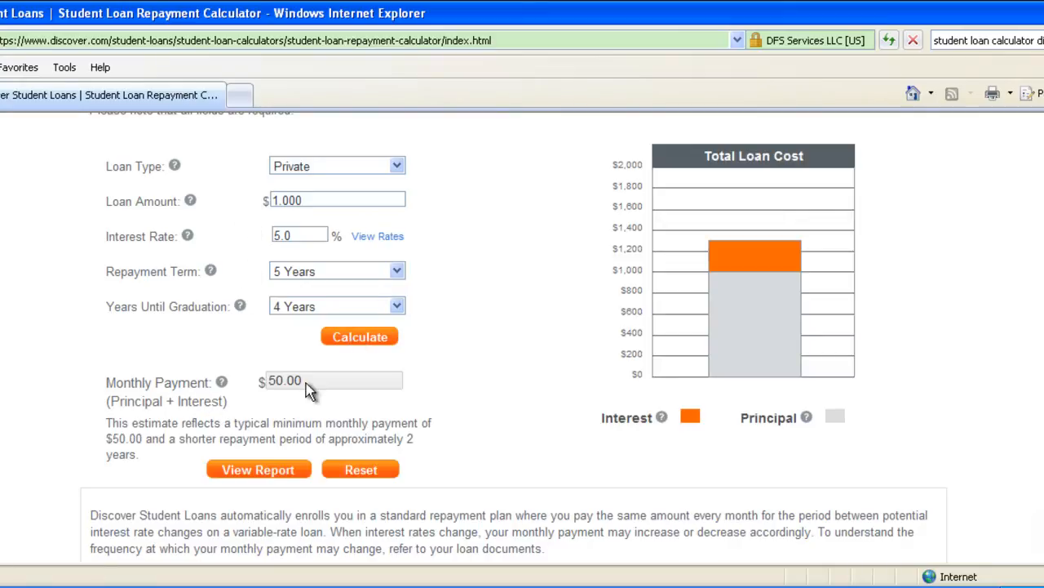
mouse_move(766, 408)
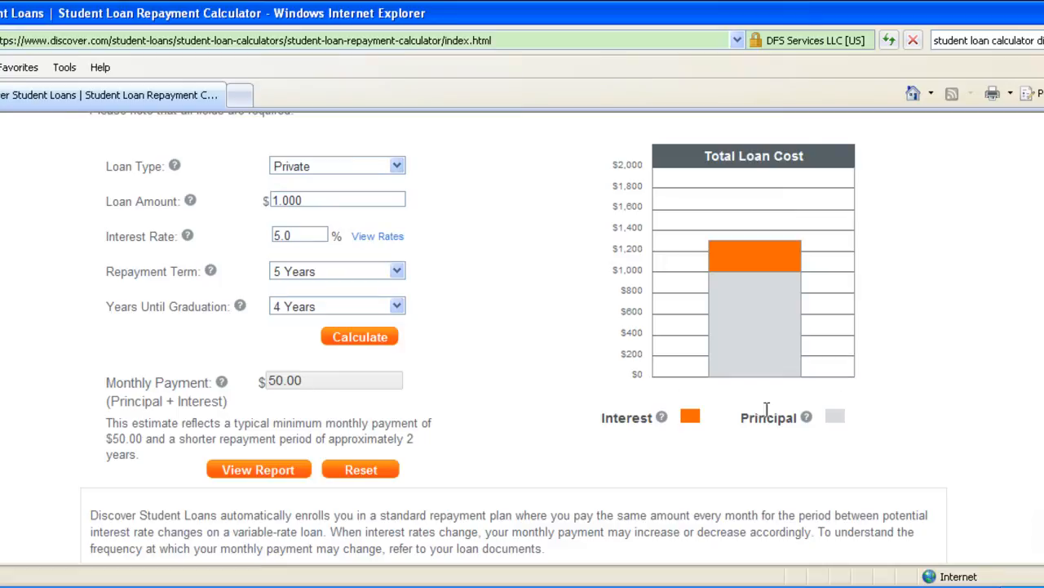
mouse_move(896, 418)
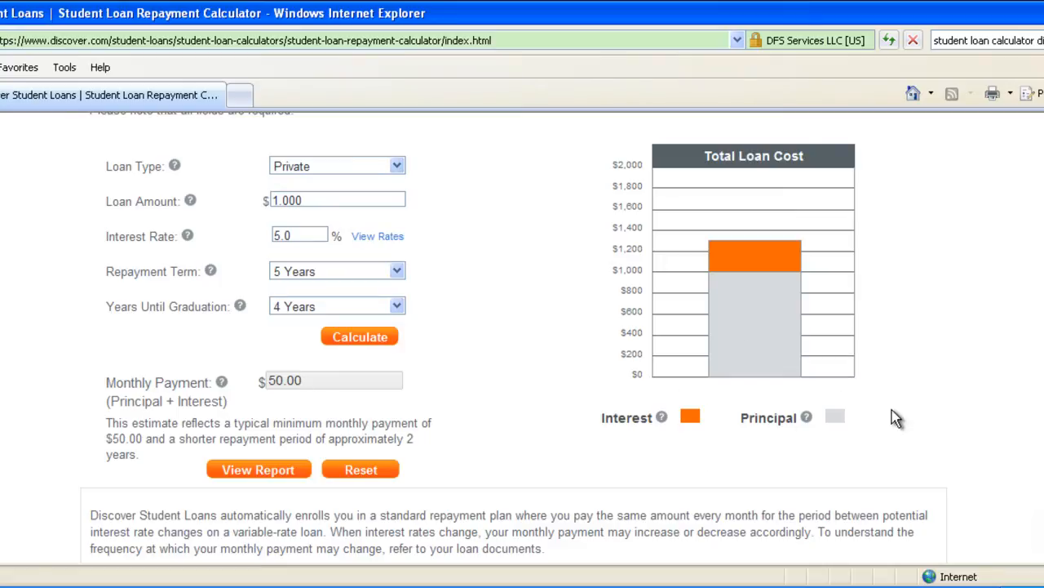
mouse_move(715, 418)
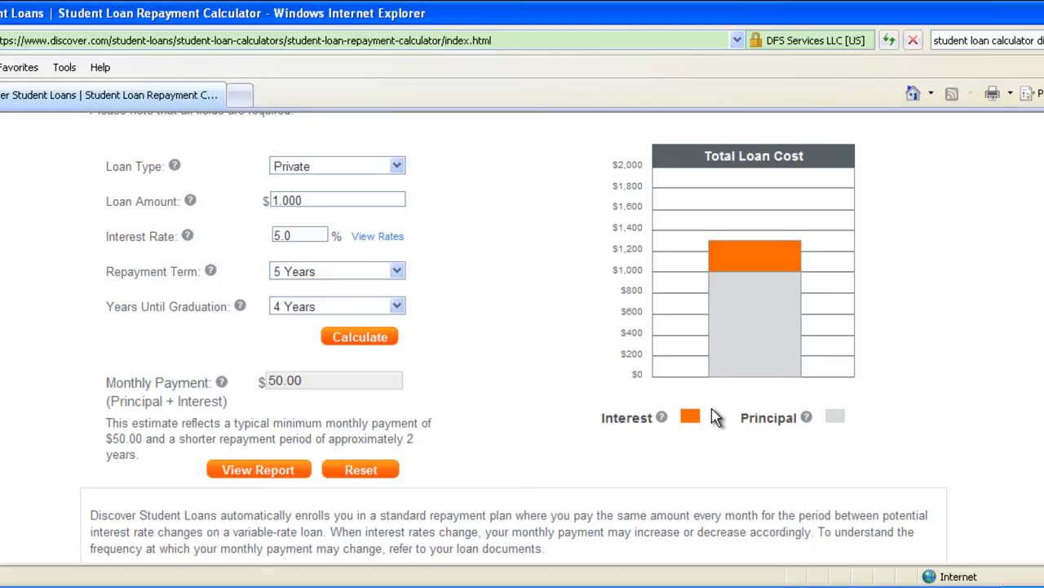
mouse_move(480, 402)
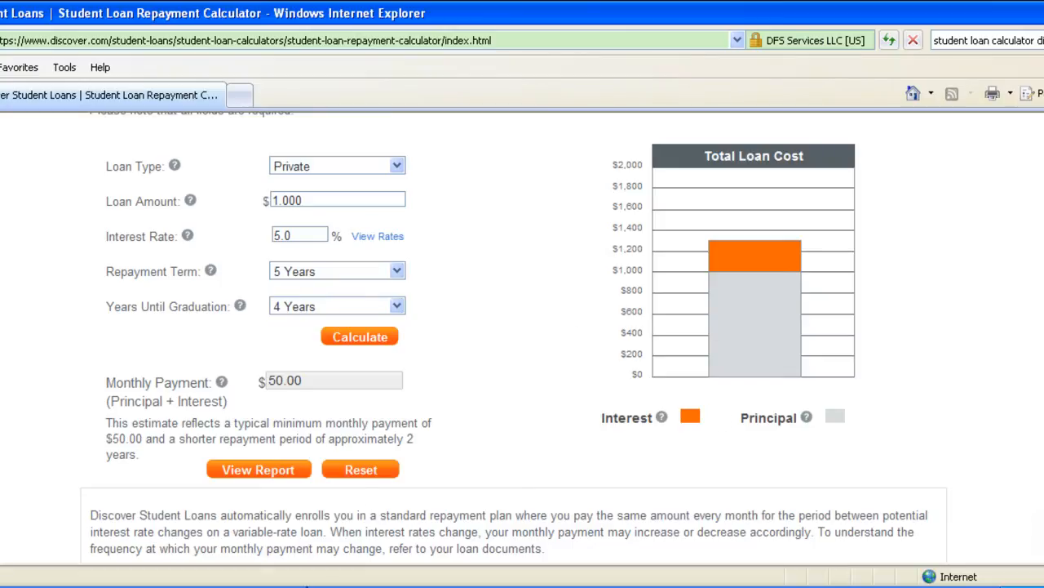
mouse_move(351, 93)
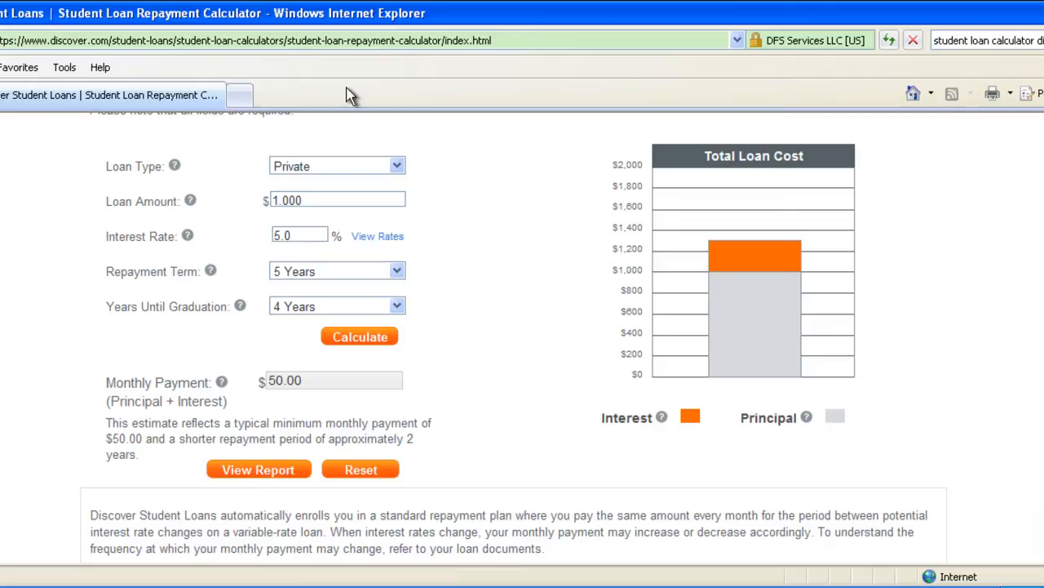
mouse_move(340, 196)
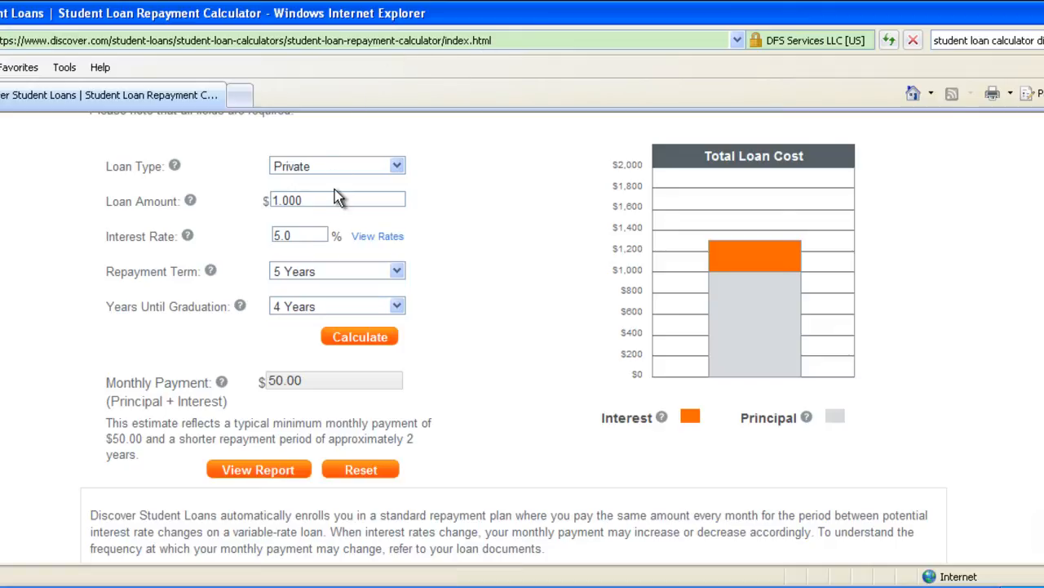
scroll("up", 3)
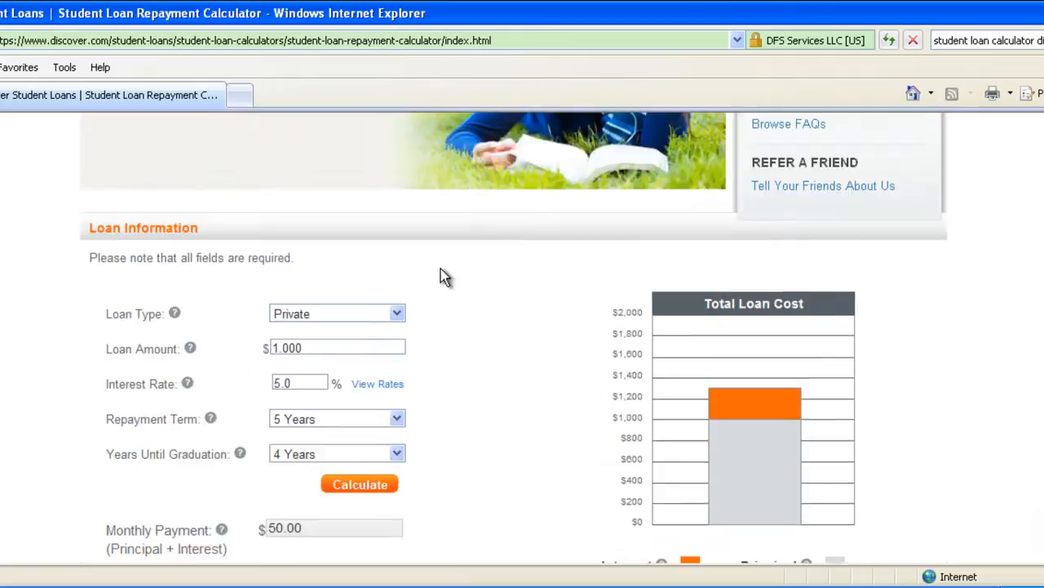
scroll("up", 3)
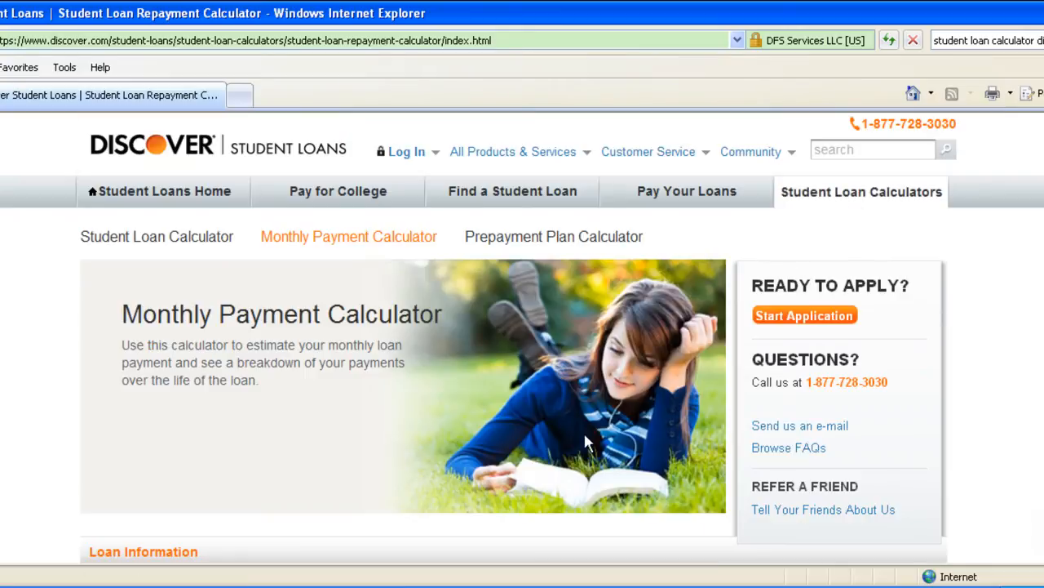
scroll("down", 3)
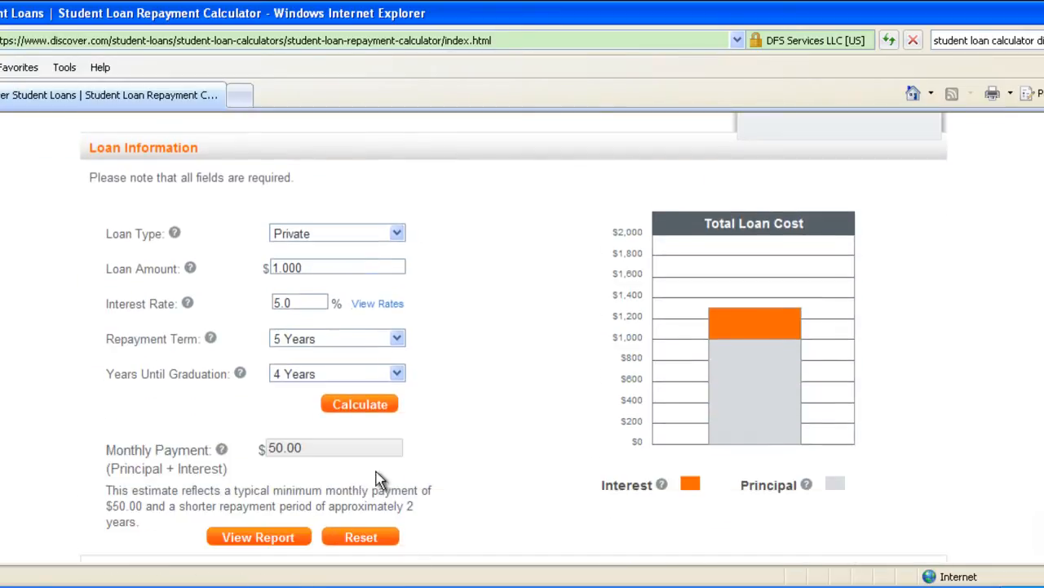
mouse_move(502, 450)
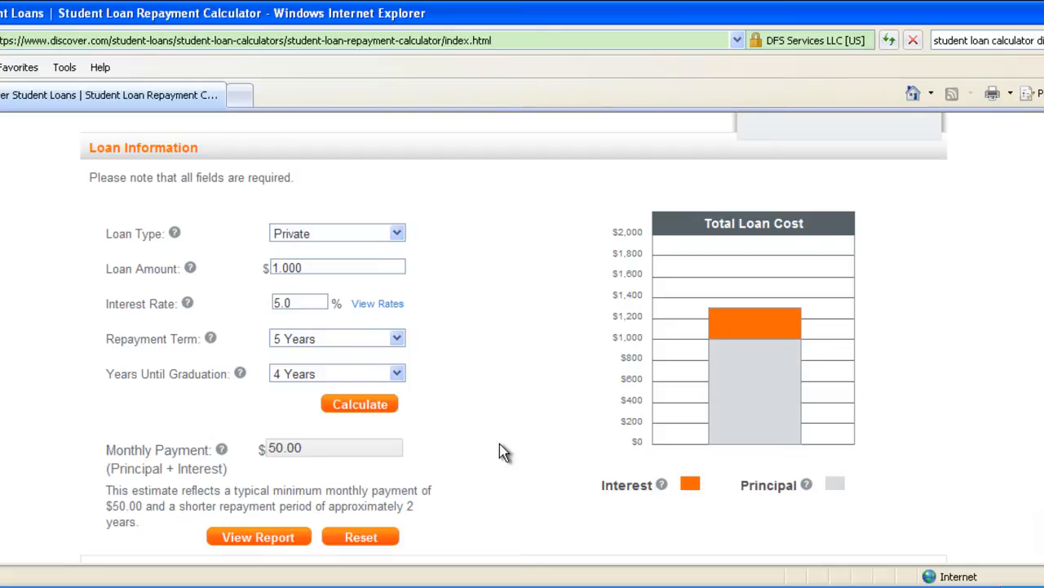
mouse_move(361, 537)
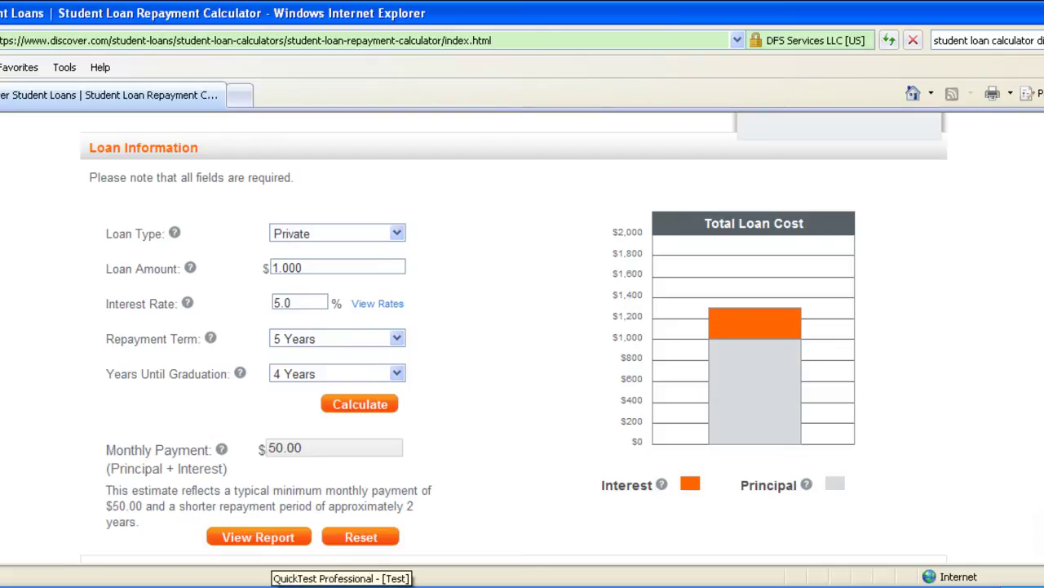
left_click(341, 578)
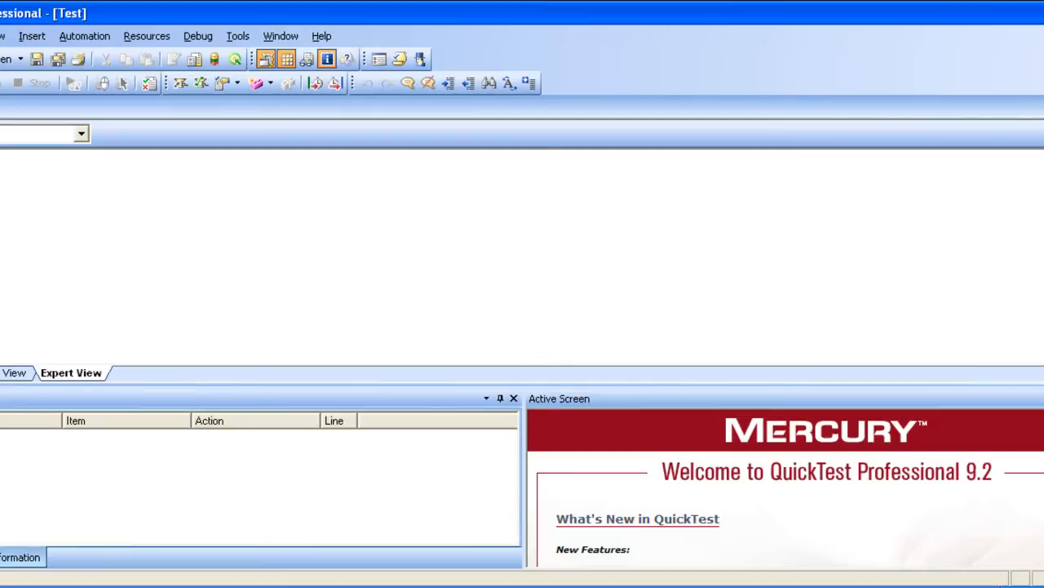
Step: Save the recorded test as TestDiscover in the QTP folder on the Desktop
left_click(35, 59)
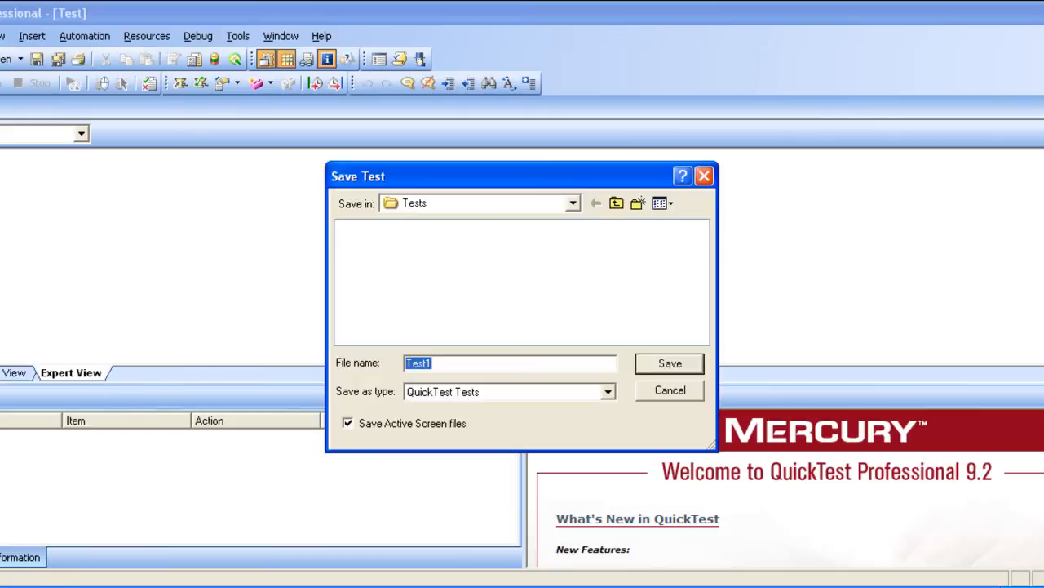
left_click(617, 203)
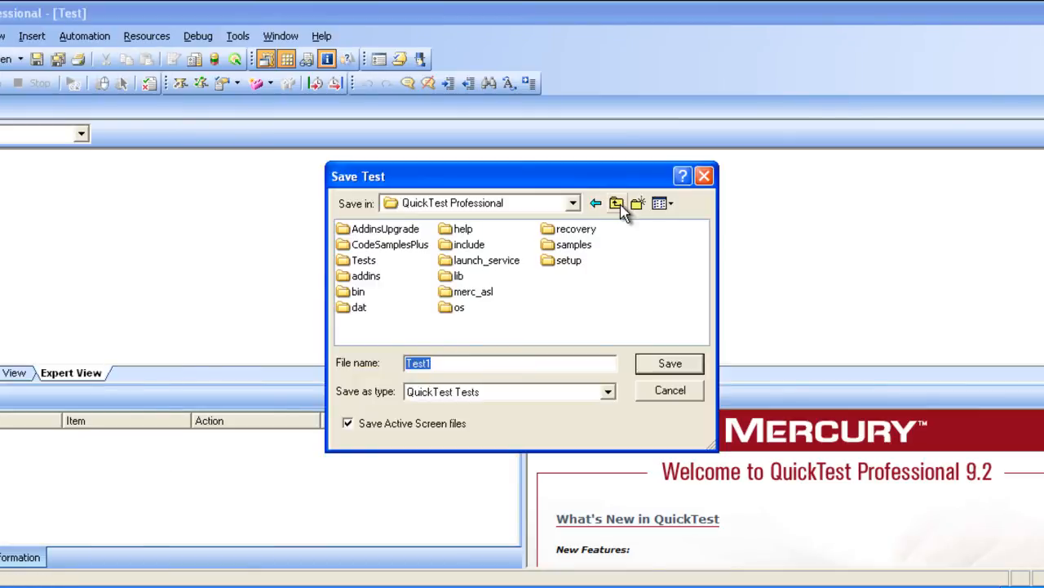
left_click(617, 203)
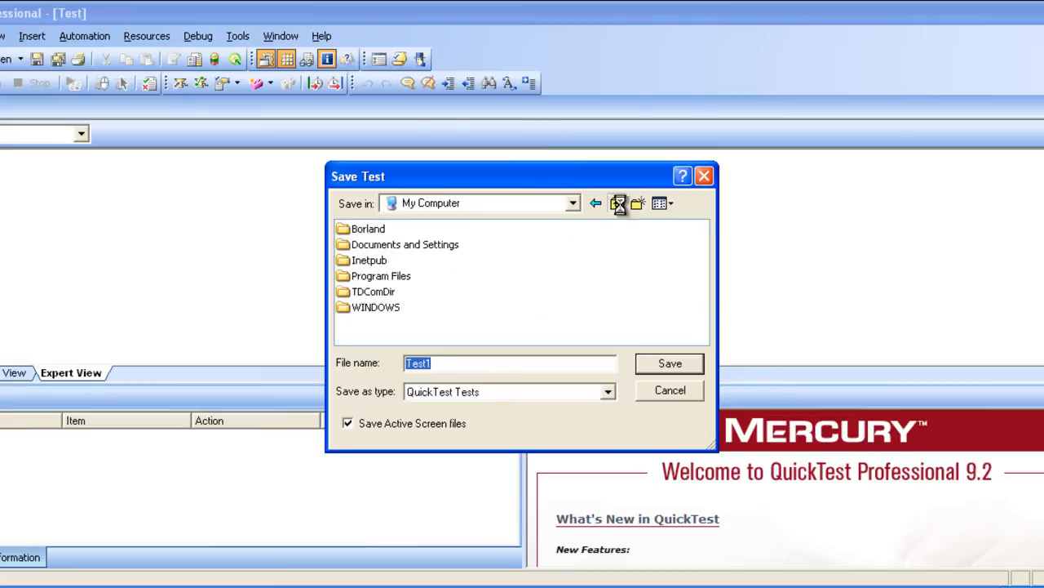
left_click(618, 202)
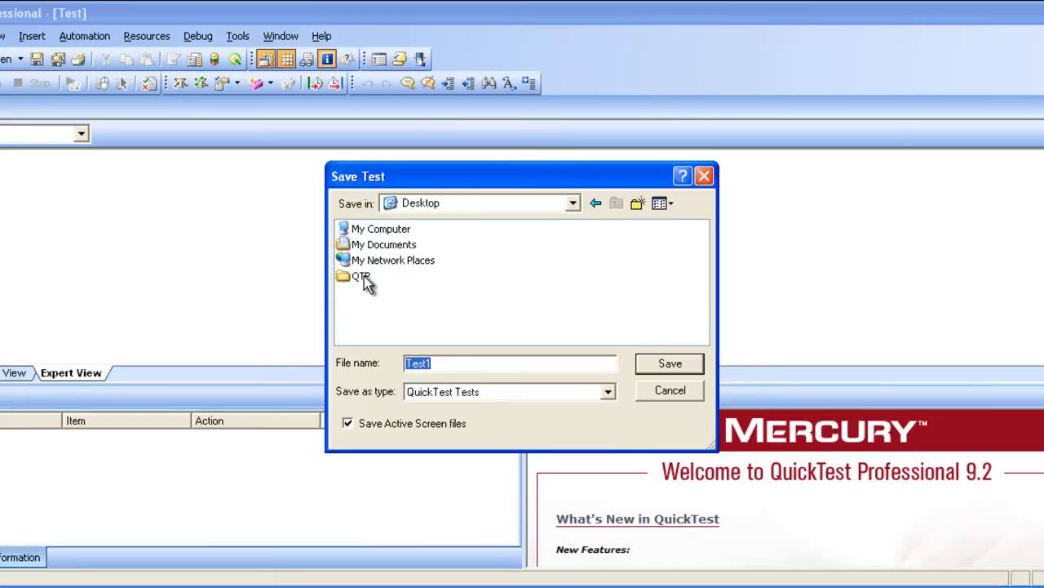
double_click(360, 275)
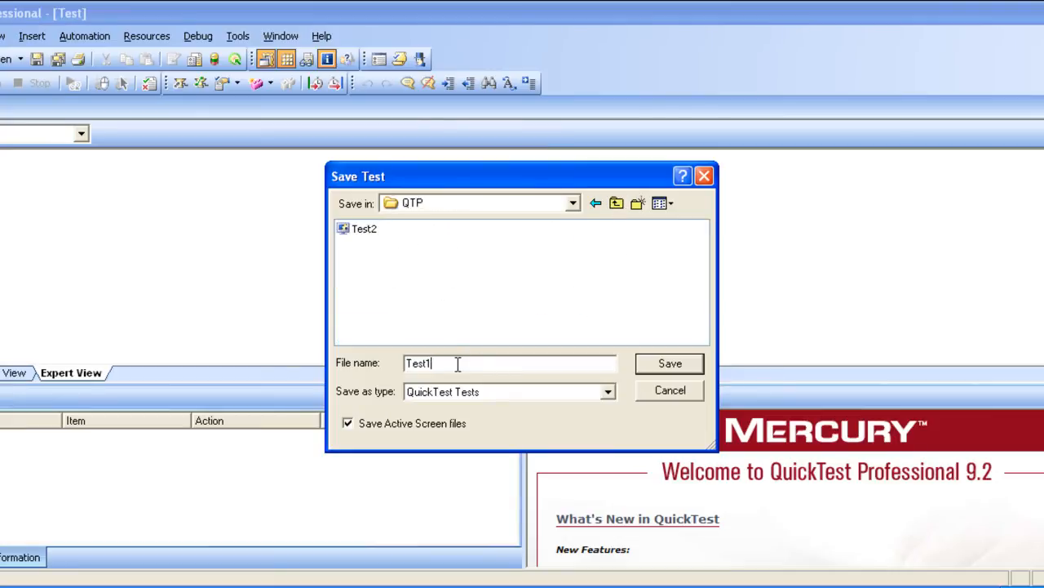
key("Backspace")
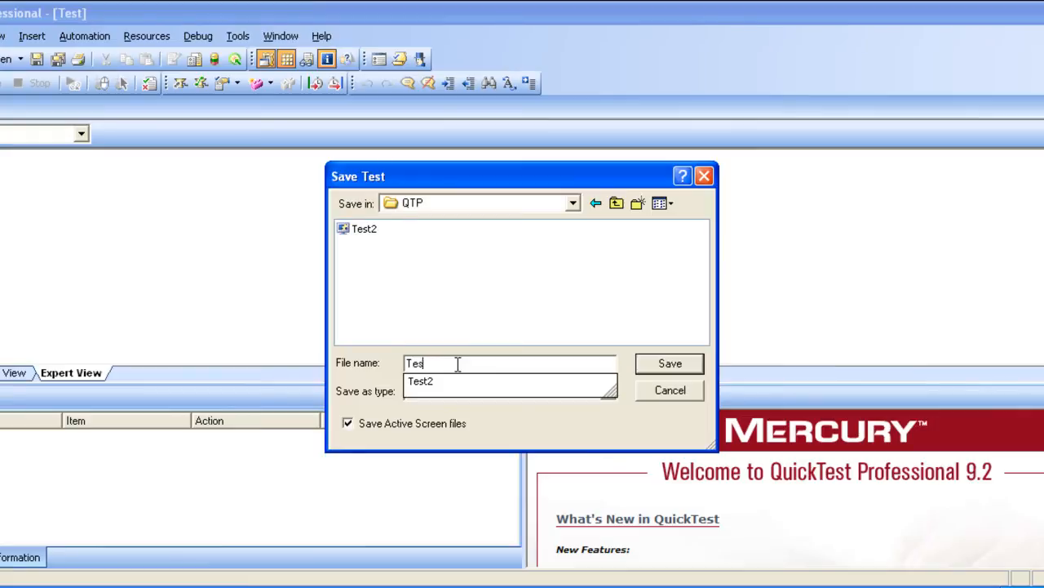
type("TestDisc")
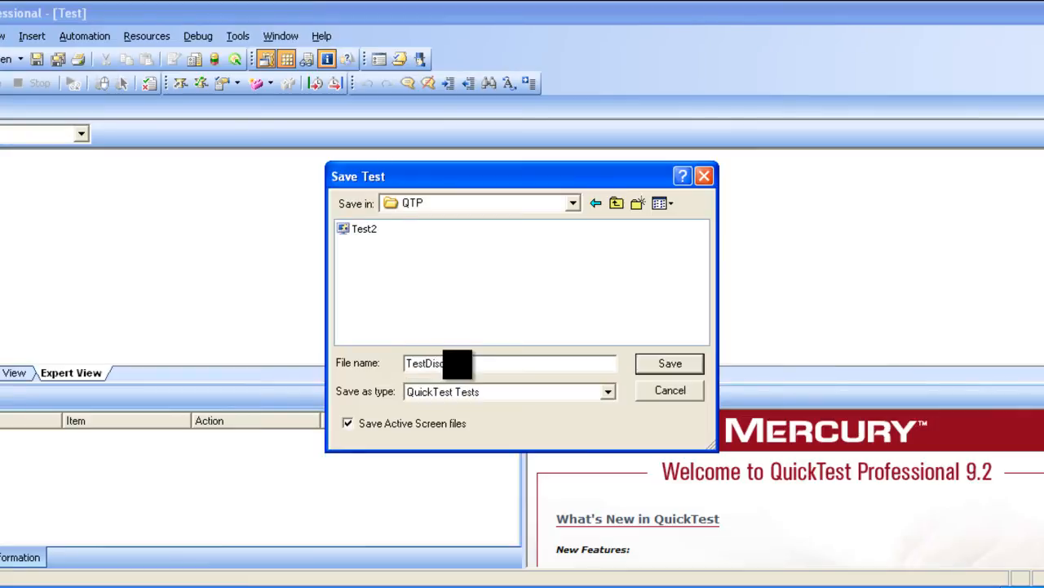
left_click(670, 362)
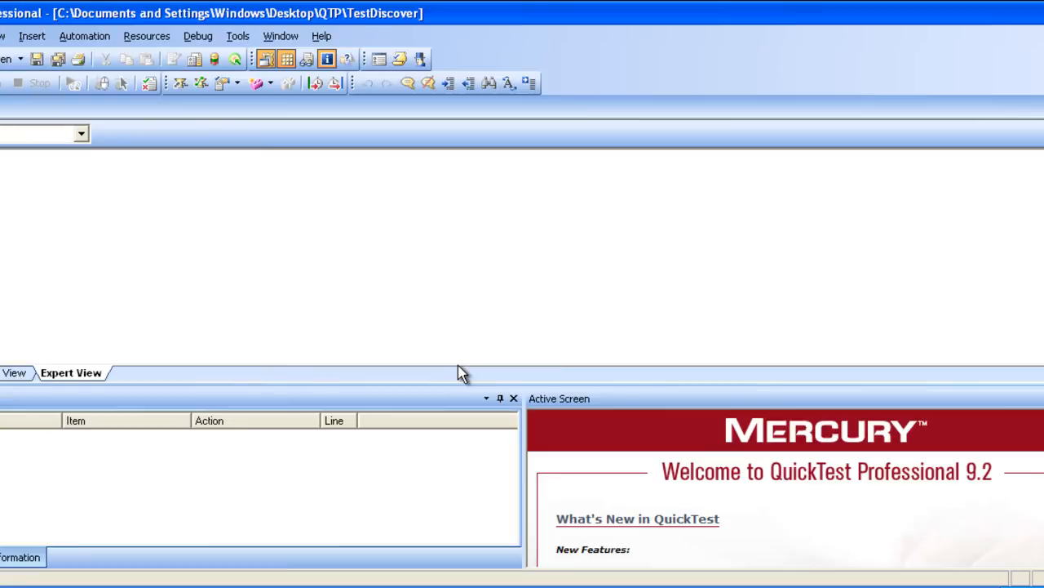
mouse_move(233, 330)
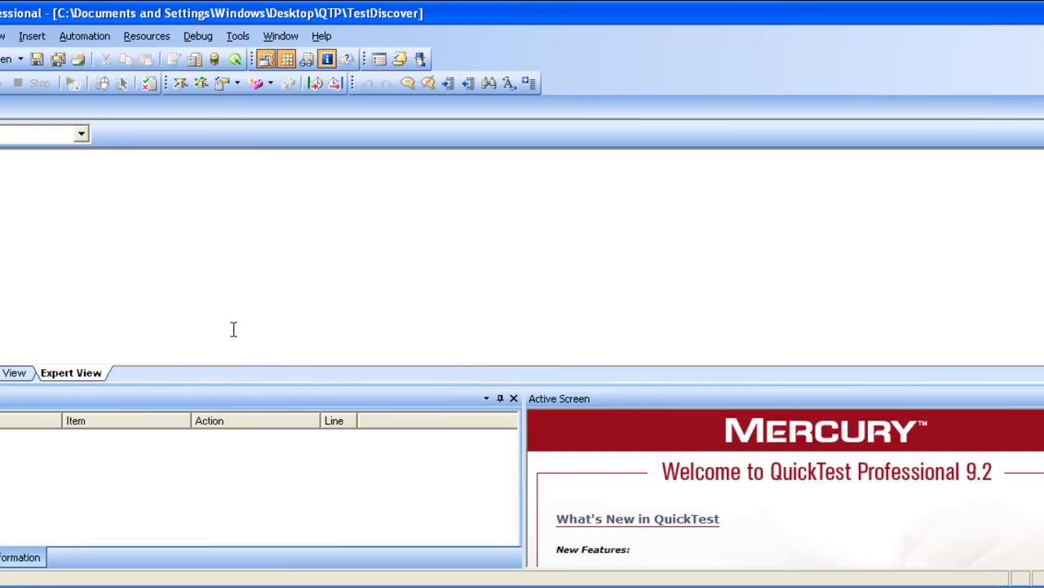
mouse_move(167, 183)
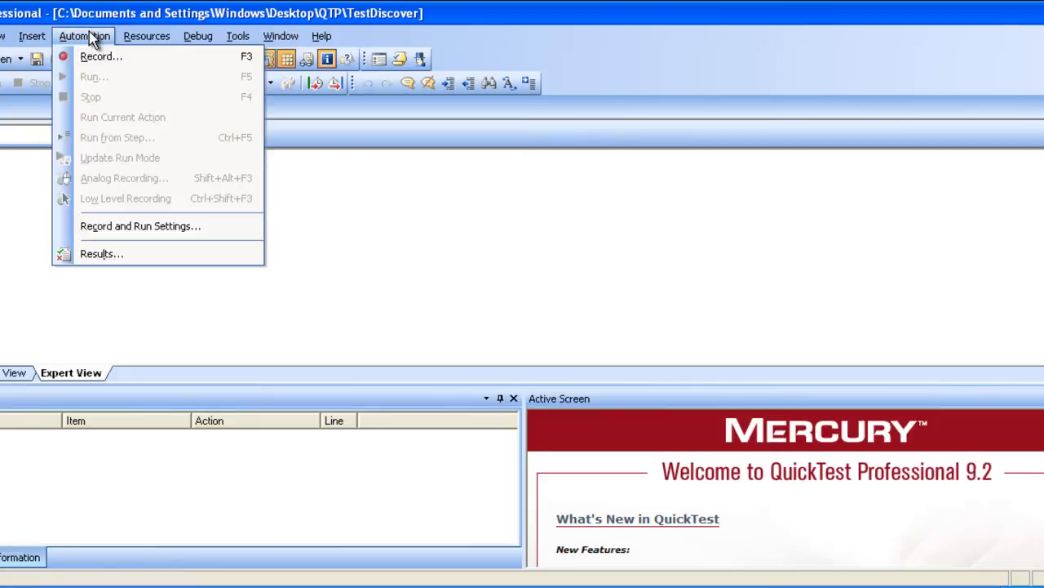
mouse_move(141, 225)
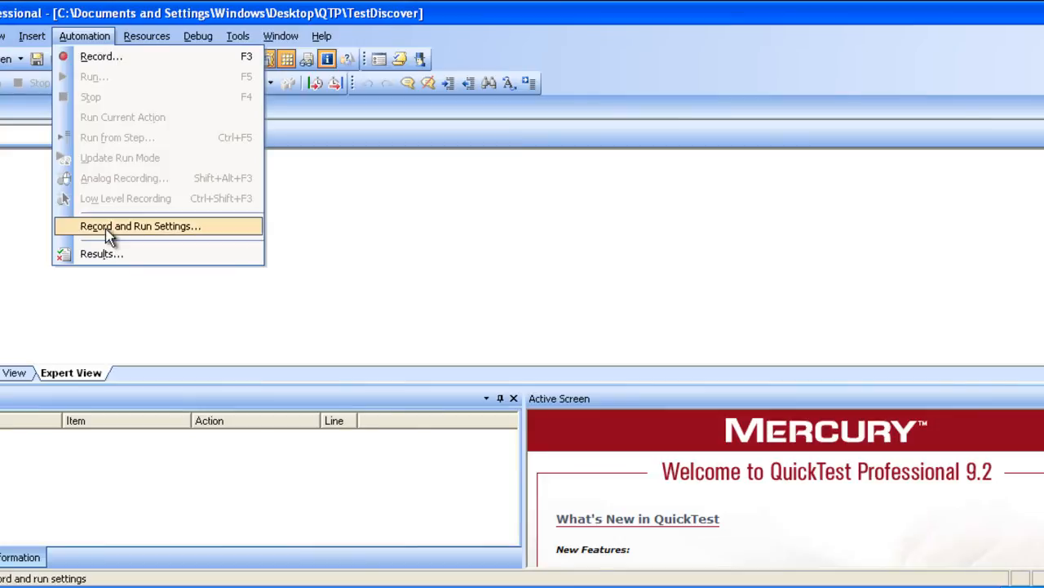
Step: Bring up the Record and Run Settings from the Automation menu
left_click(140, 225)
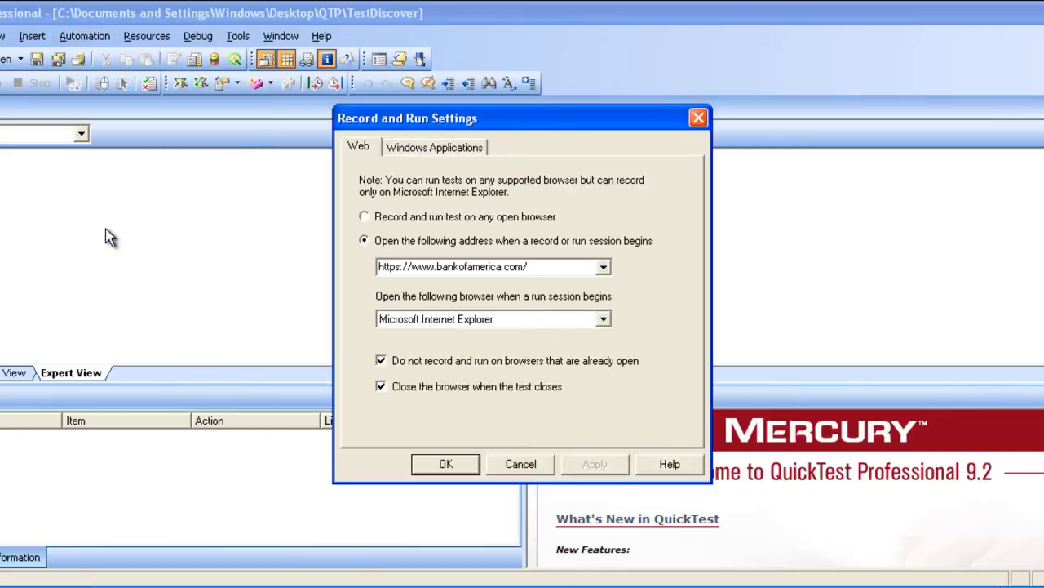
mouse_move(481, 229)
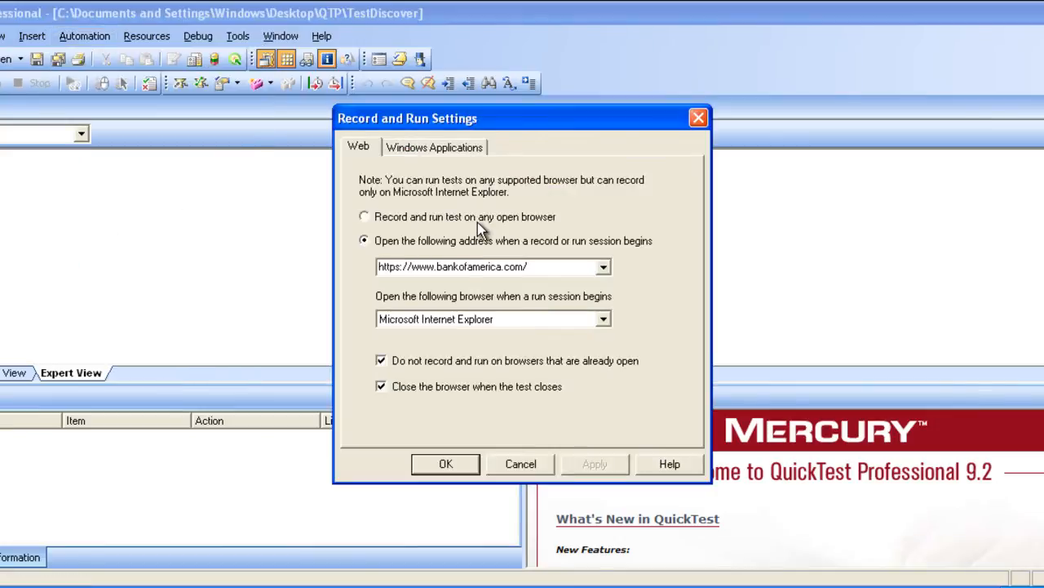
mouse_move(535, 268)
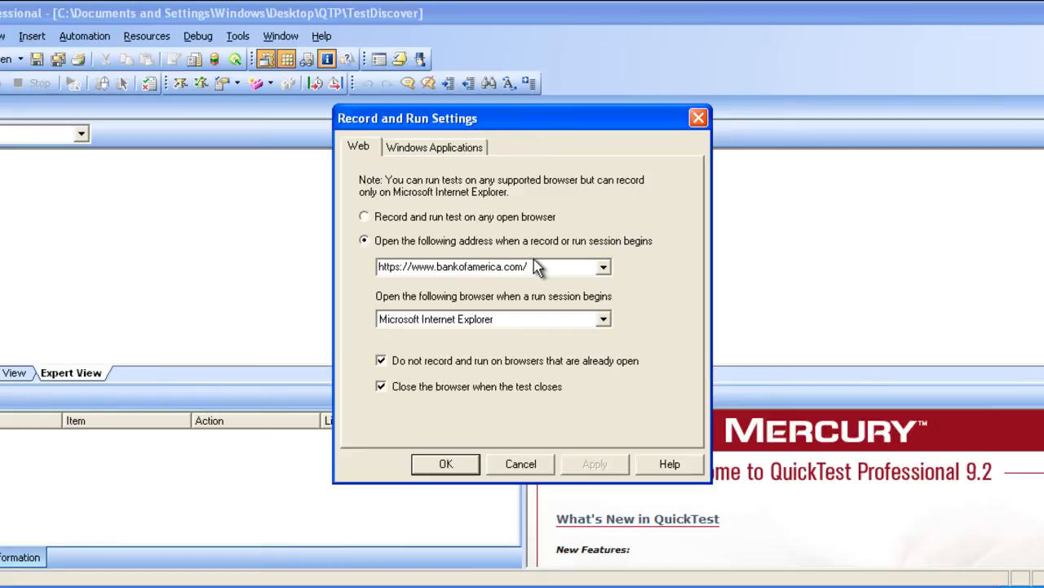
mouse_move(597, 323)
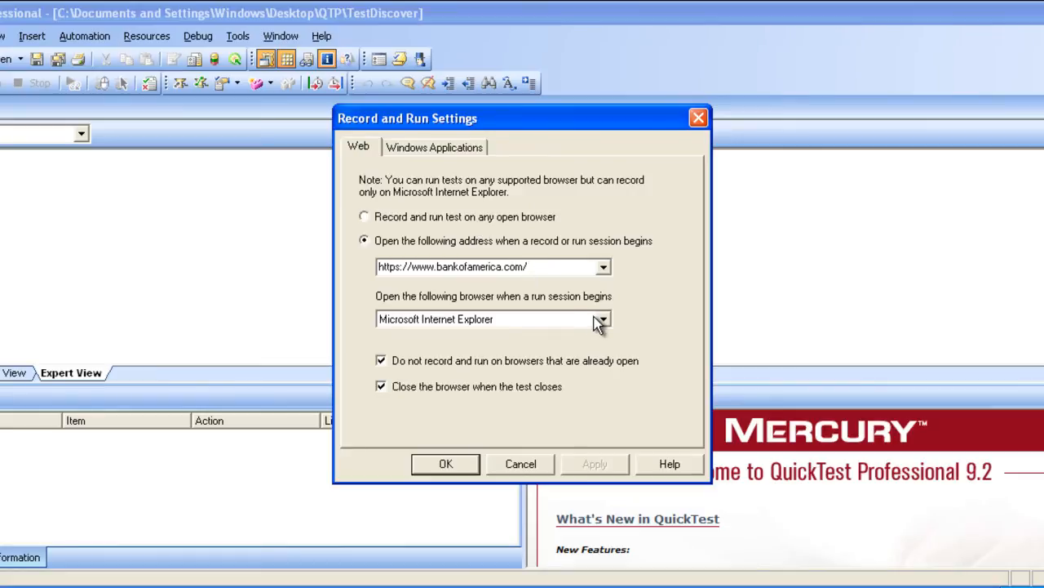
left_click(602, 318)
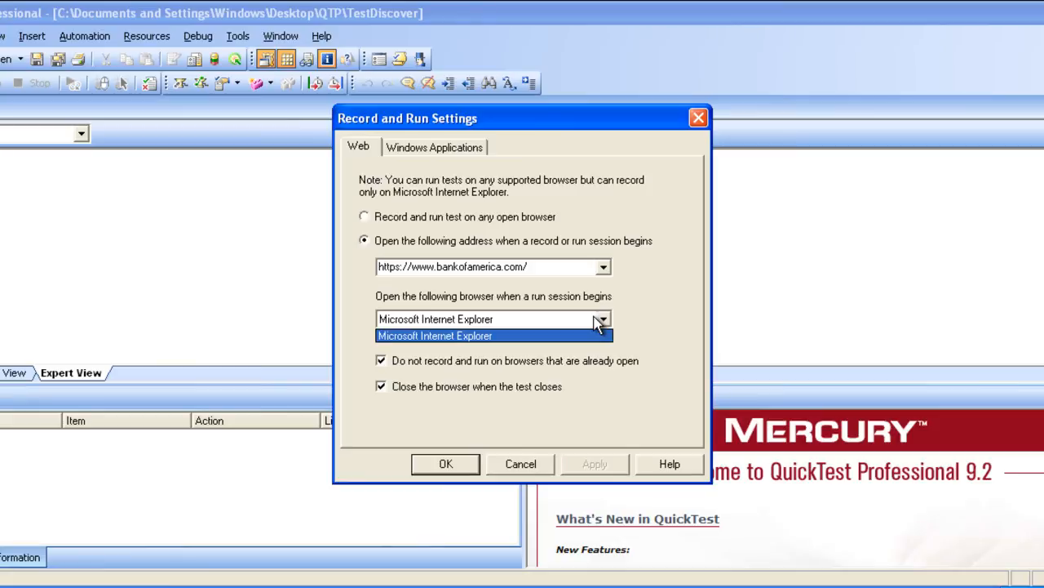
left_click(446, 464)
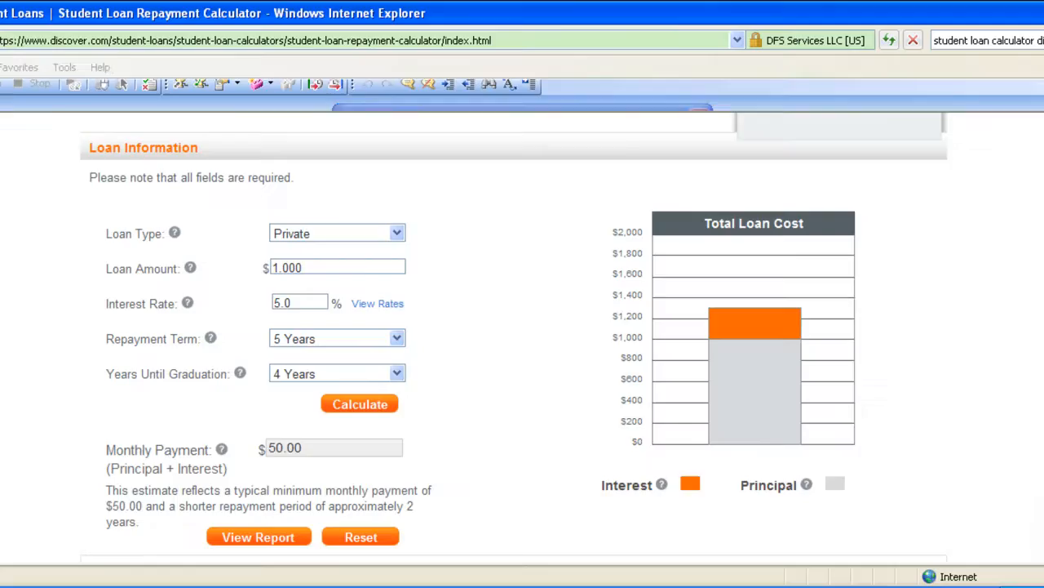
scroll("up", 3)
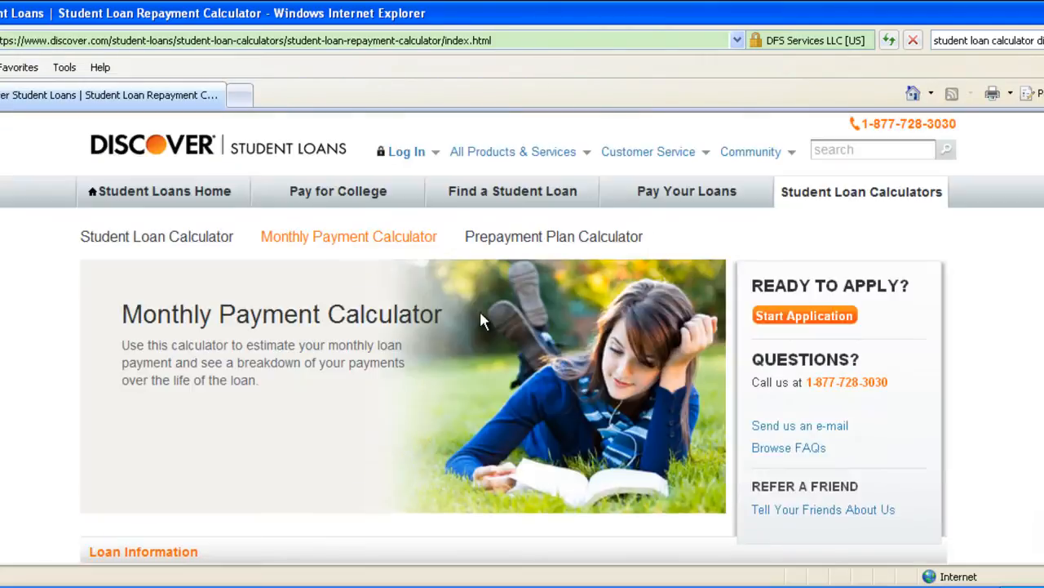
mouse_move(163, 147)
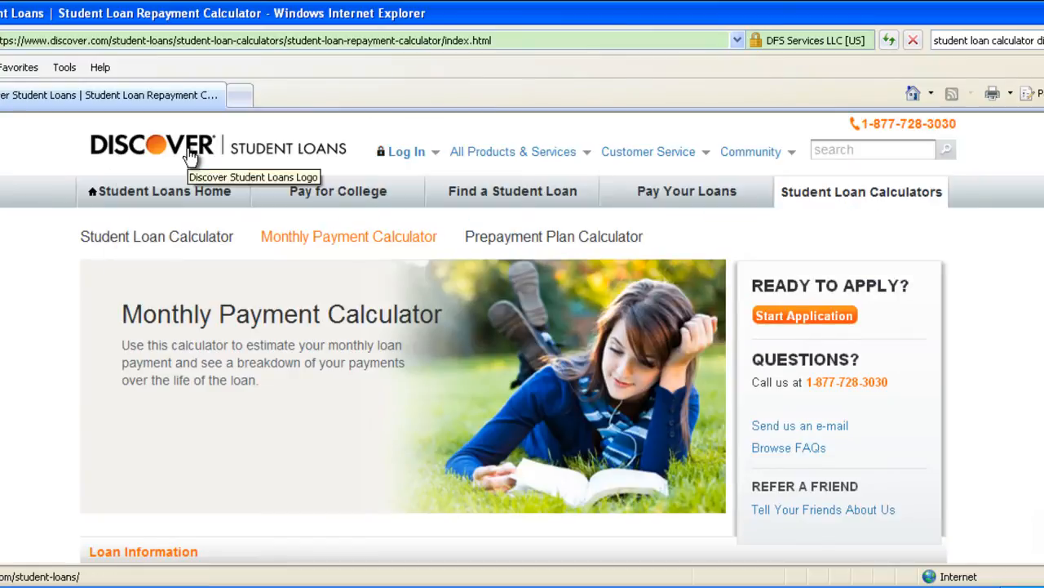
left_click(154, 143)
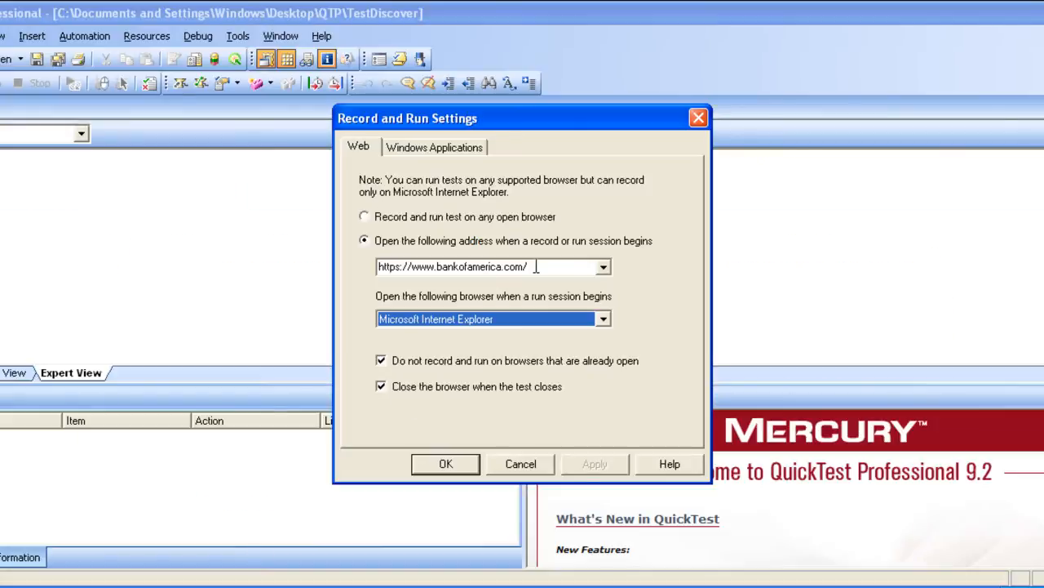
type("https://www.discover.com/student-loans/")
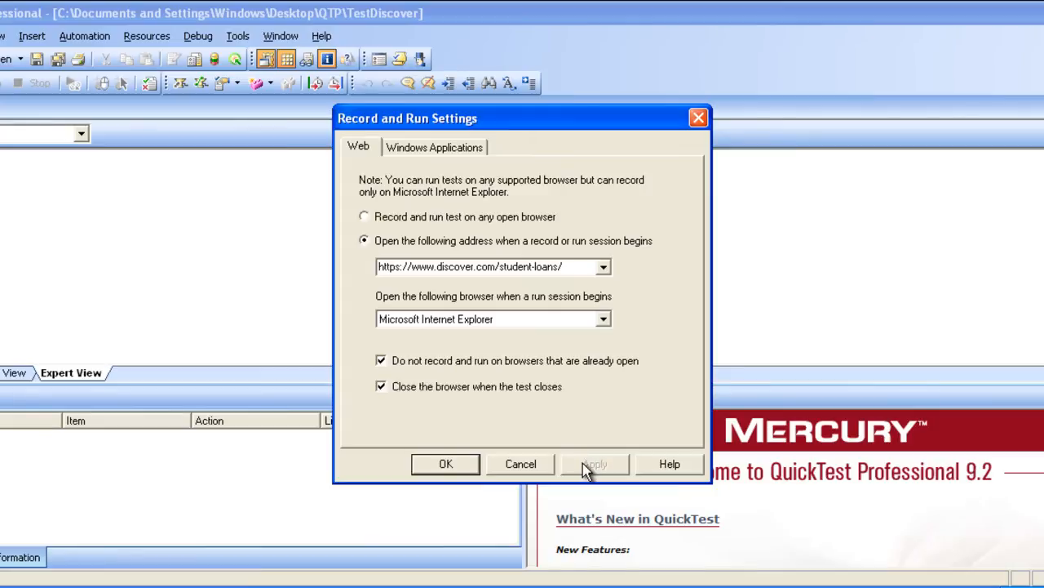
mouse_move(447, 463)
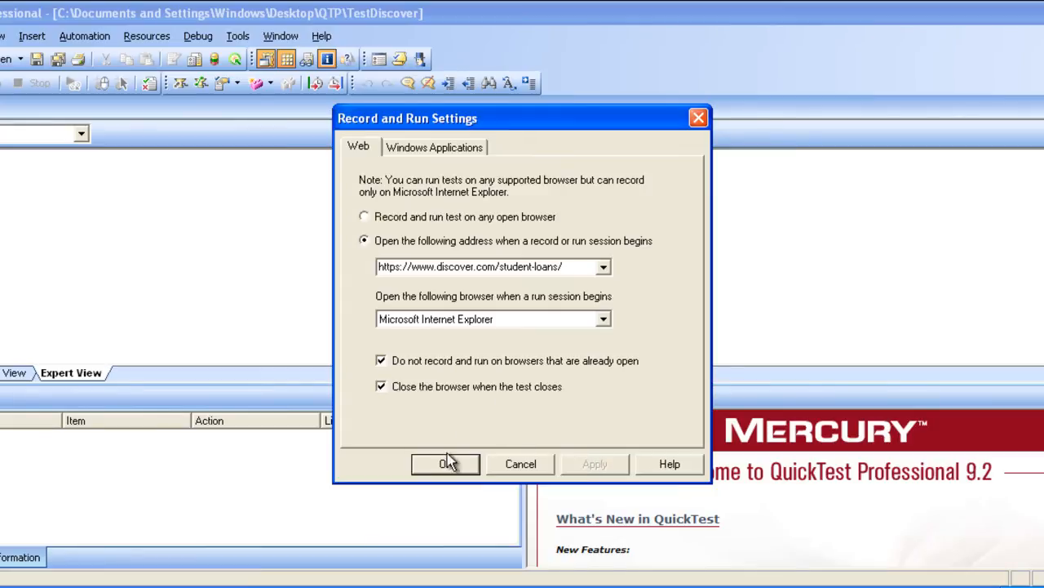
left_click(445, 464)
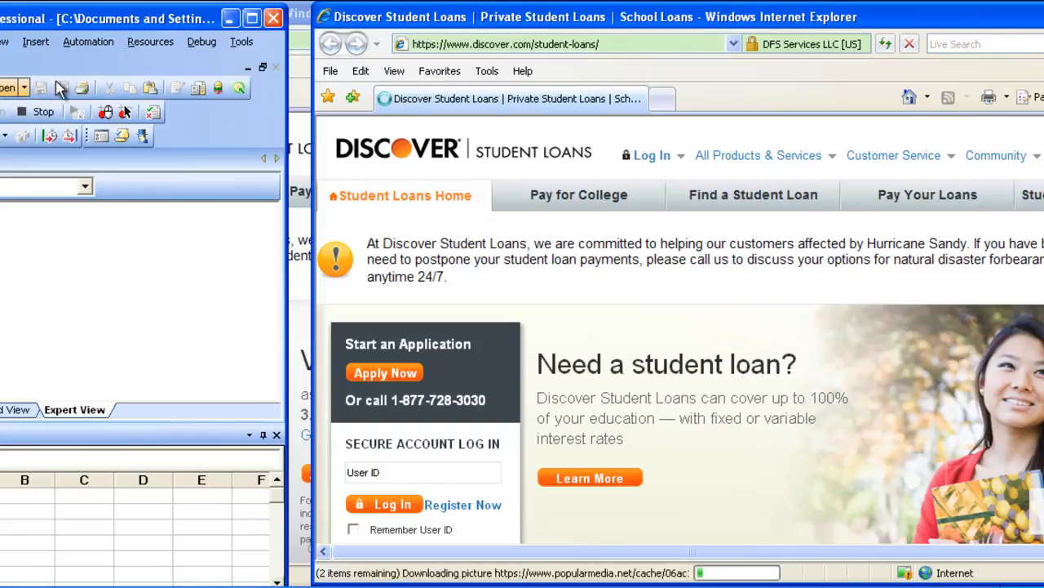
mouse_move(519, 98)
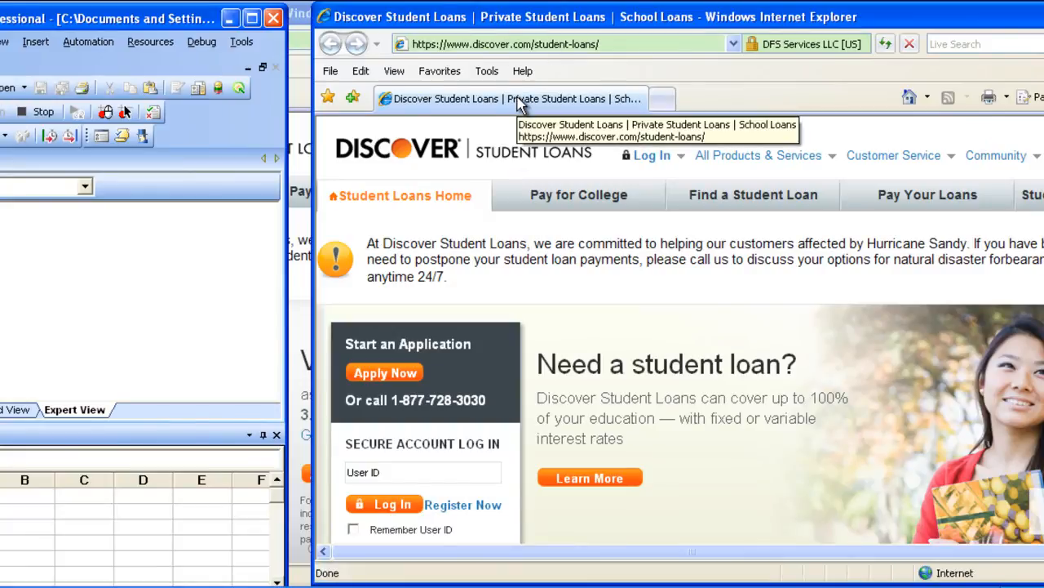
mouse_move(150, 73)
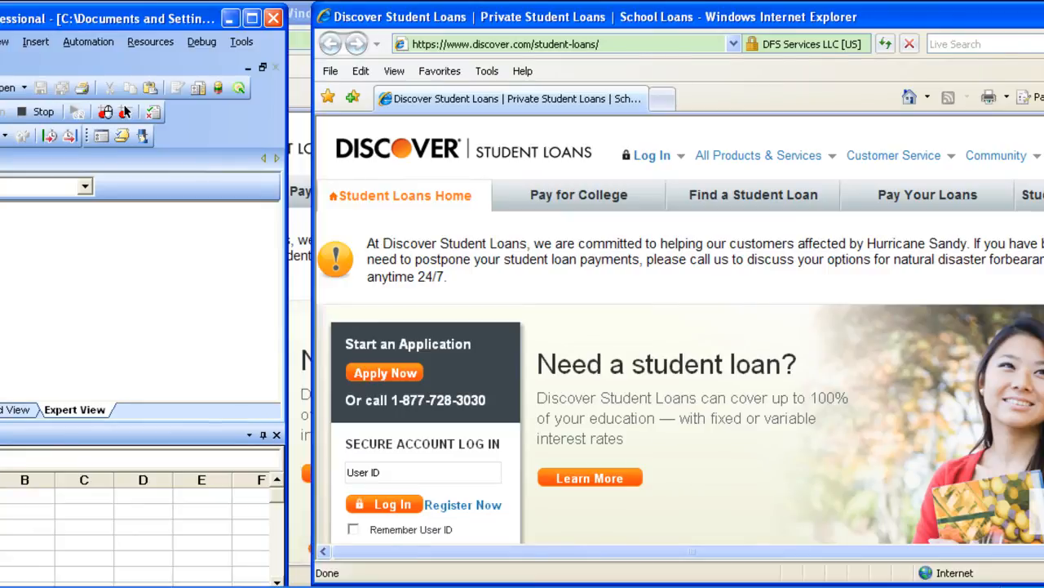
Step: Record navigating from the Discover student loans home page to the Monthly Payment Calculator
left_click(114, 18)
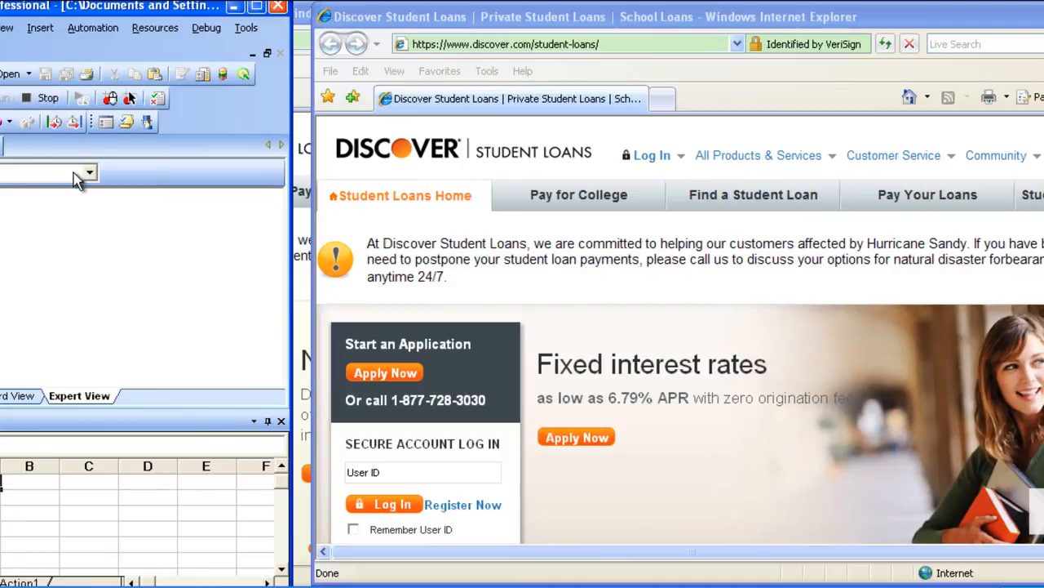
mouse_move(55, 228)
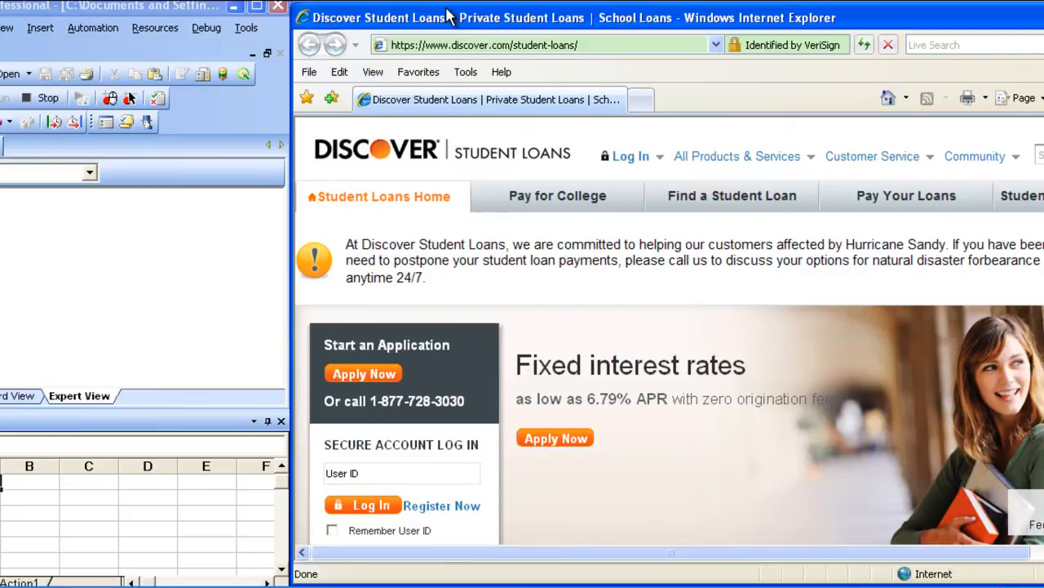
mouse_move(621, 188)
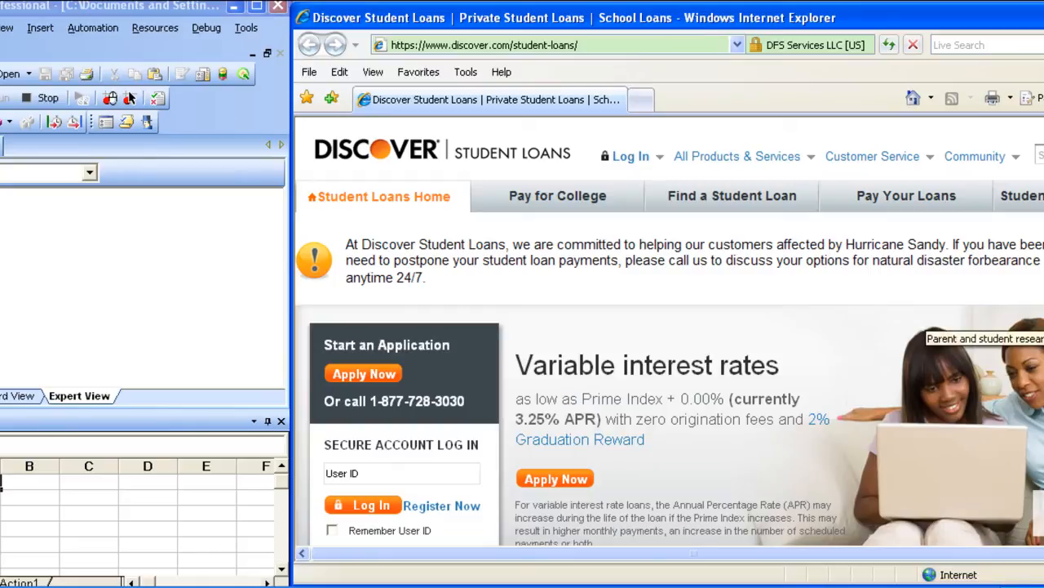
mouse_move(787, 287)
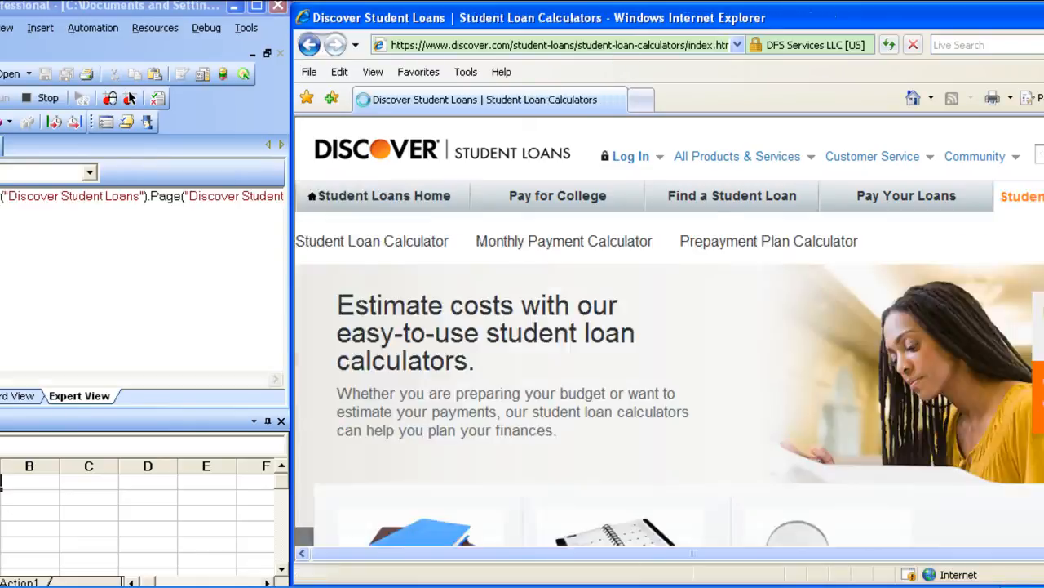
scroll("down", 3)
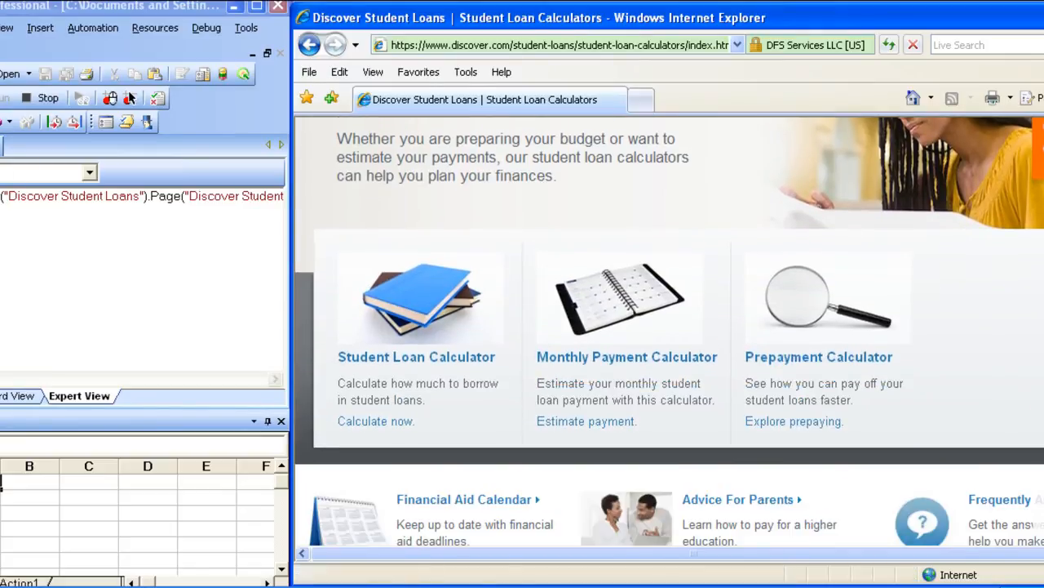
left_click(626, 355)
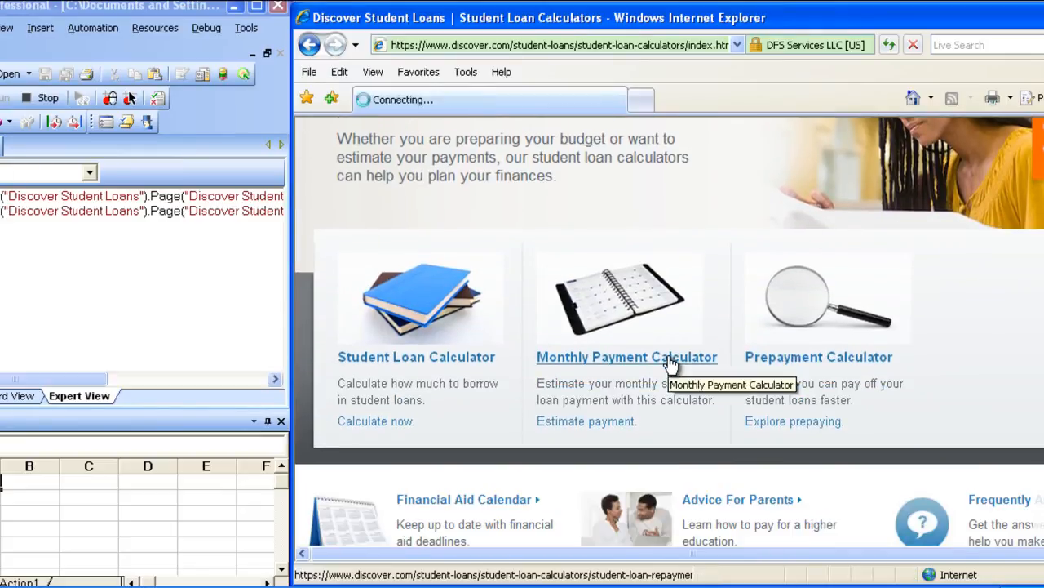
left_click(627, 356)
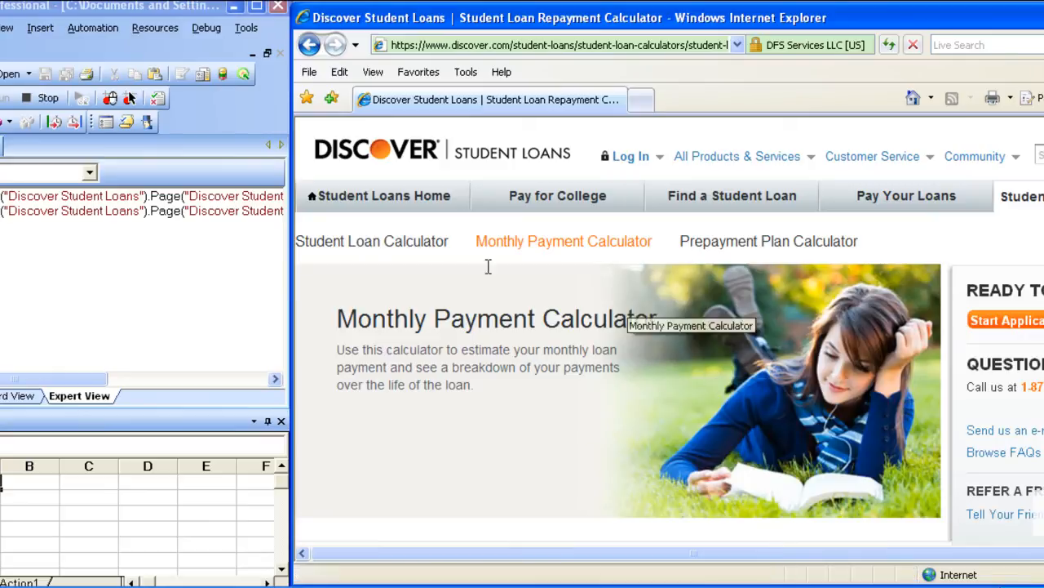
mouse_move(81, 230)
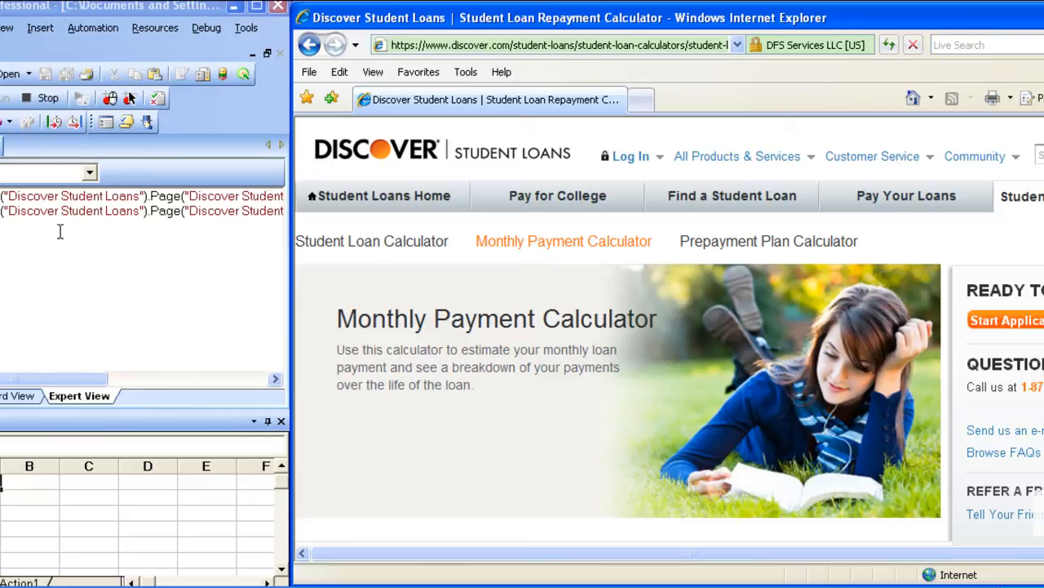
mouse_move(155, 212)
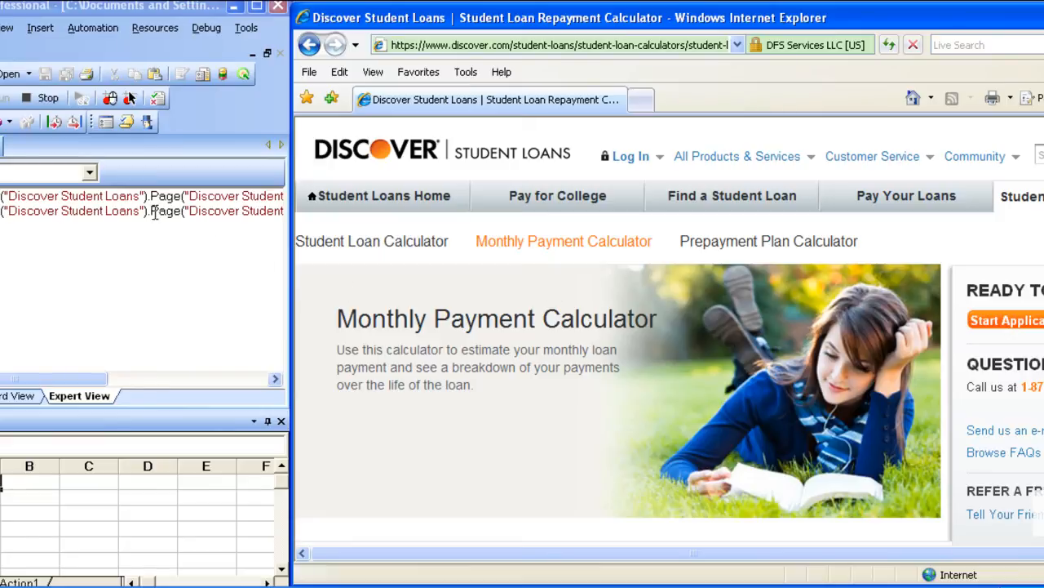
mouse_move(338, 274)
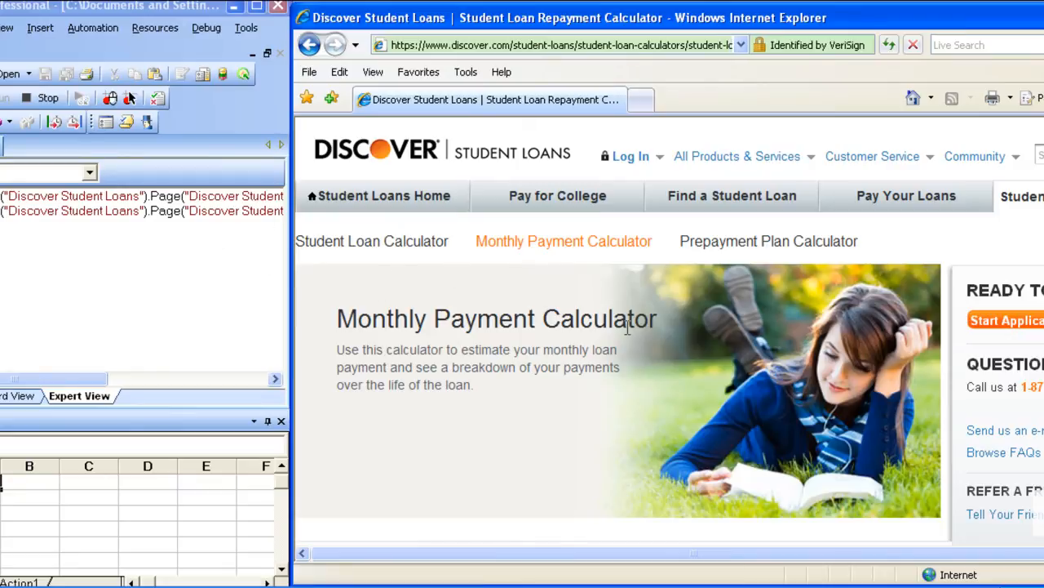
Step: Fill the calculator with Private, 1000, 3.0% rate, 5 Years term, 3 Years to graduation, and calculate
scroll("down", 3)
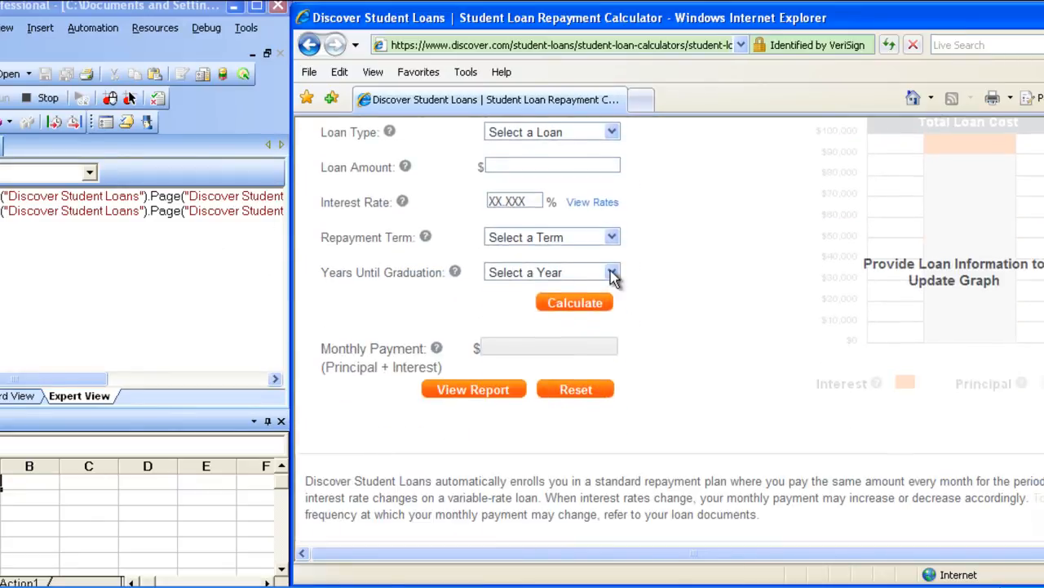
left_click(611, 130)
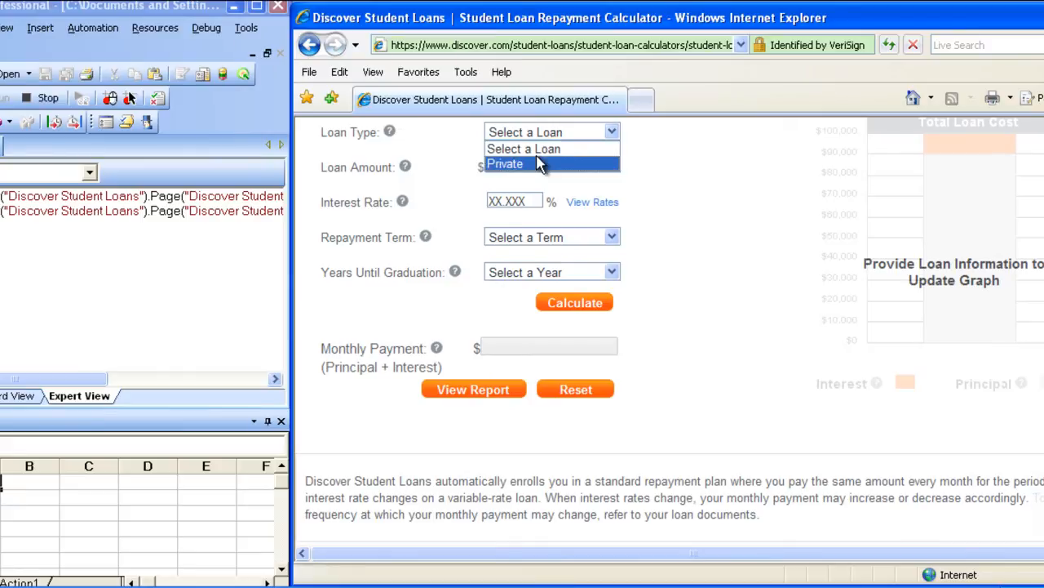
left_click(504, 164)
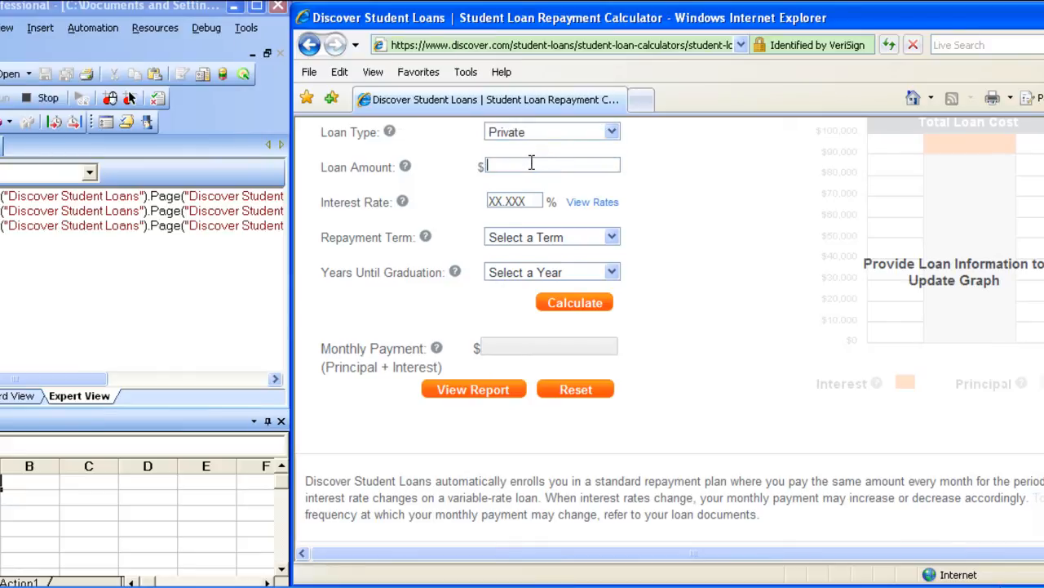
type("1.000")
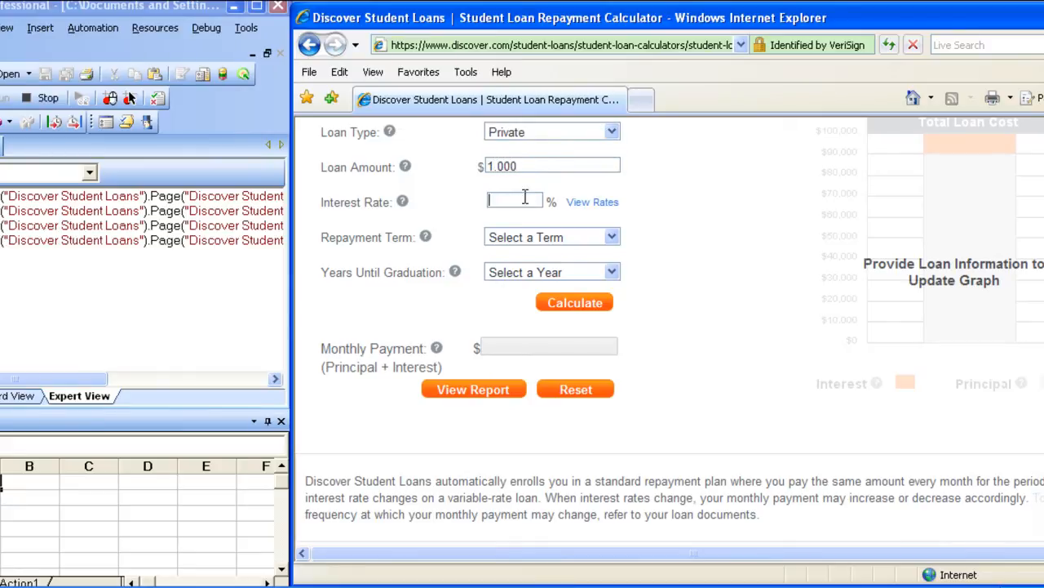
type("3.0")
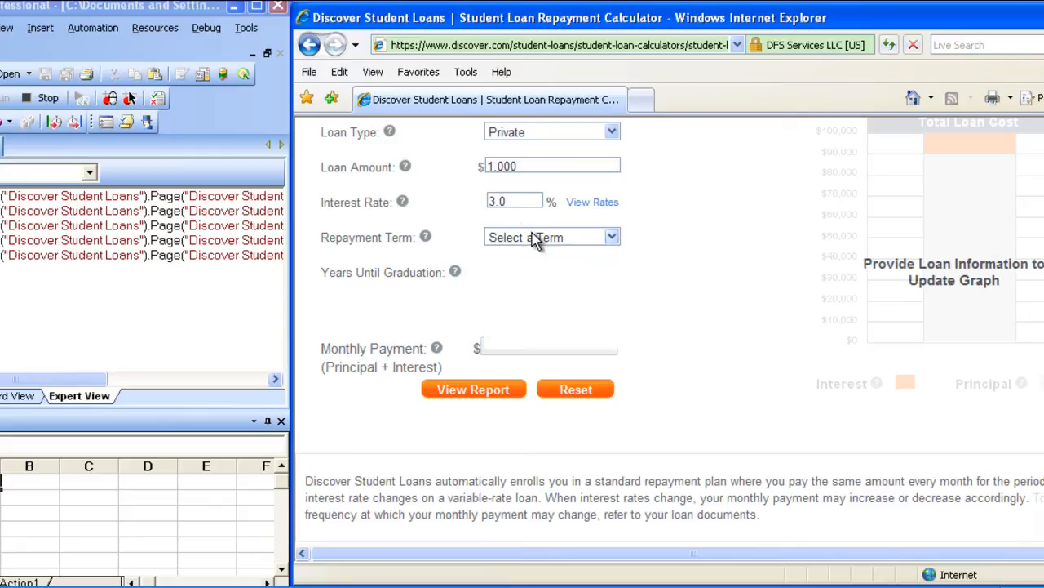
left_click(552, 237)
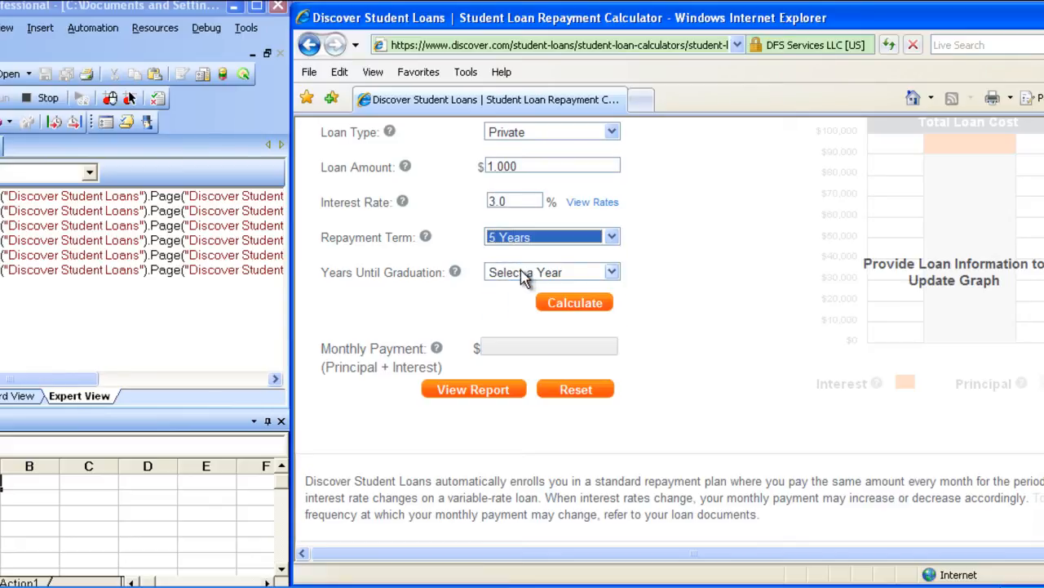
left_click(551, 271)
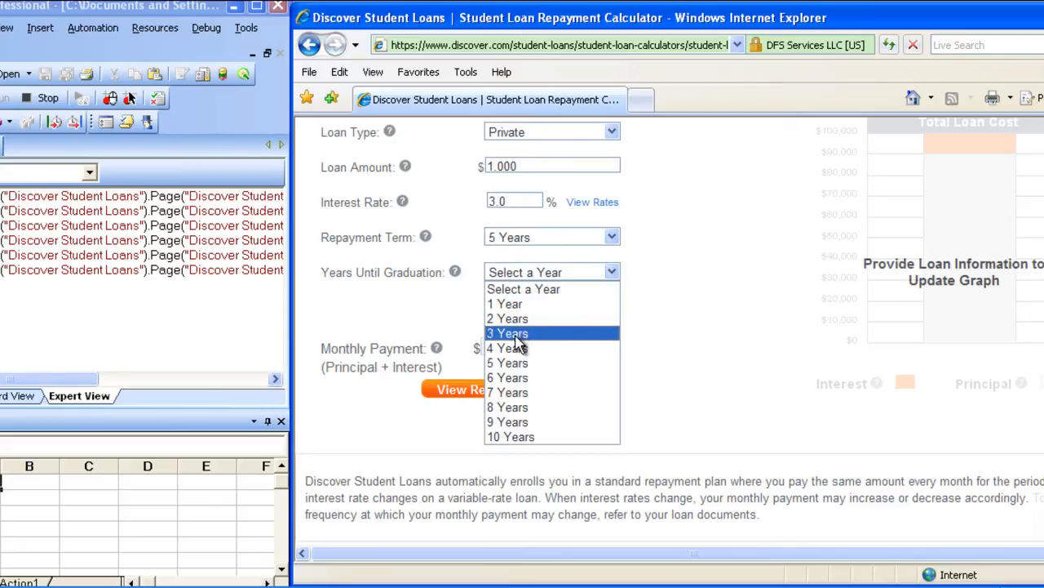
left_click(507, 333)
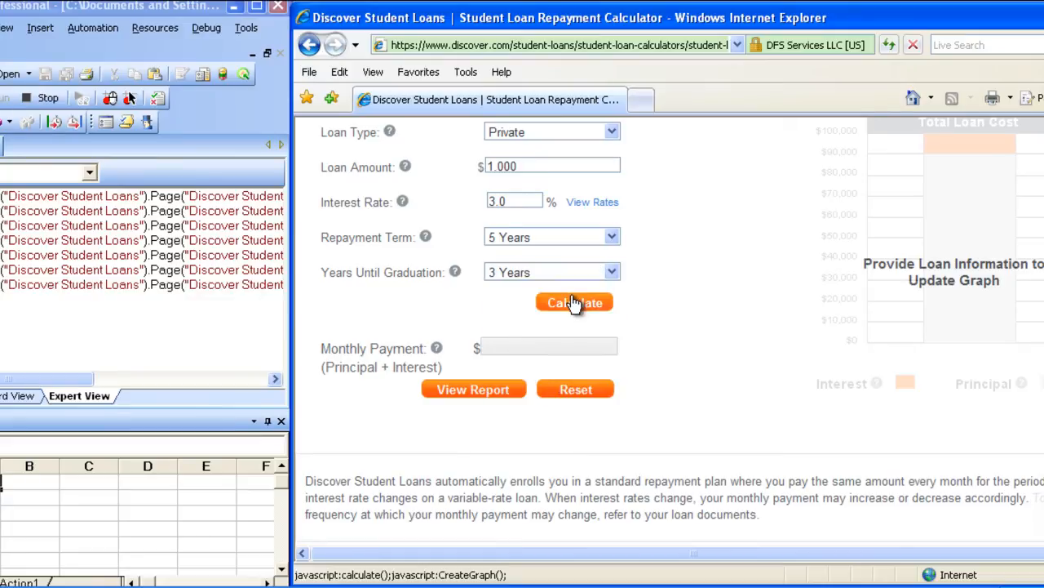
left_click(575, 302)
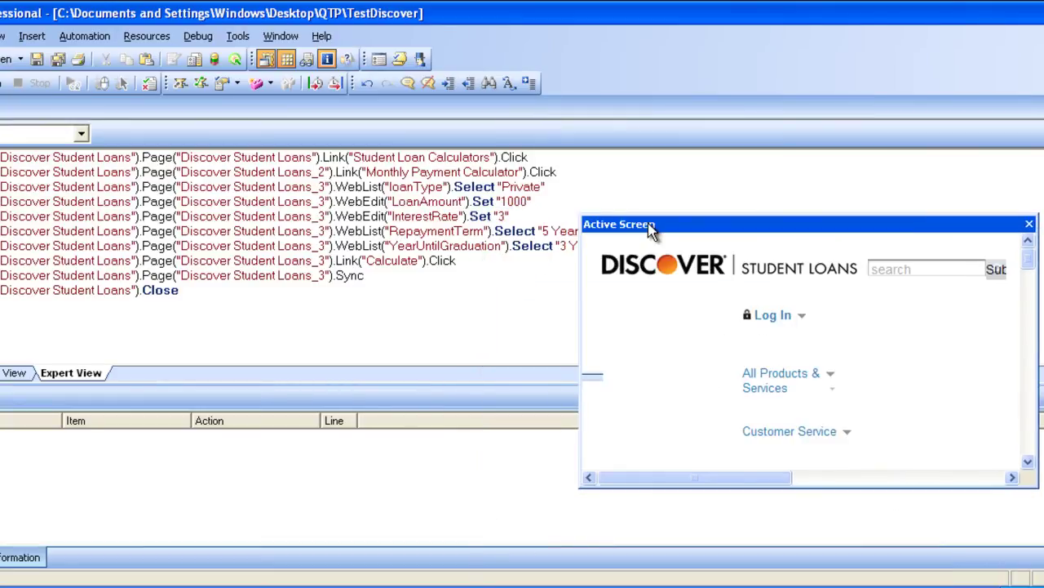
mouse_move(1036, 486)
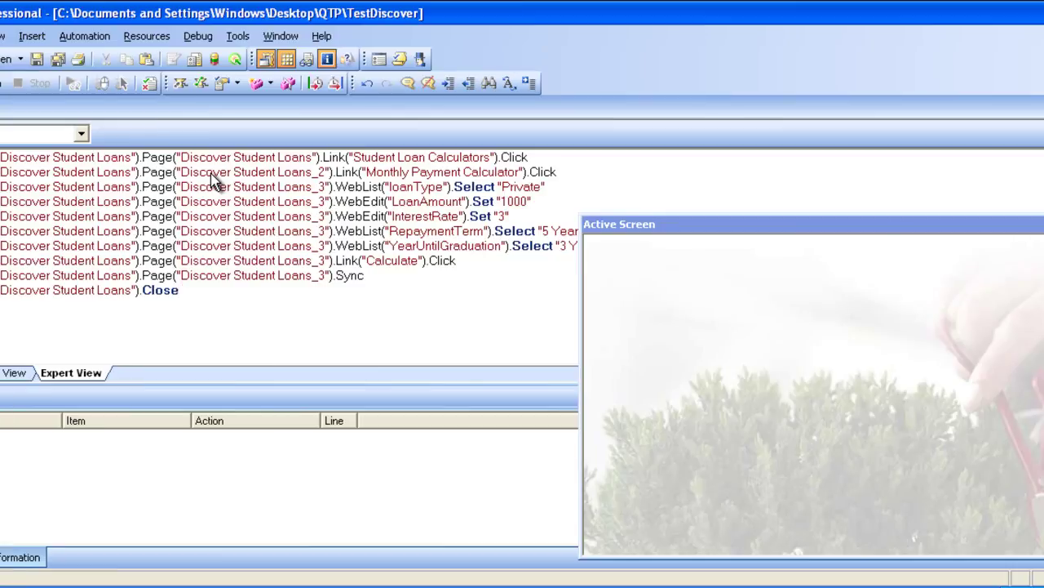
mouse_move(99, 147)
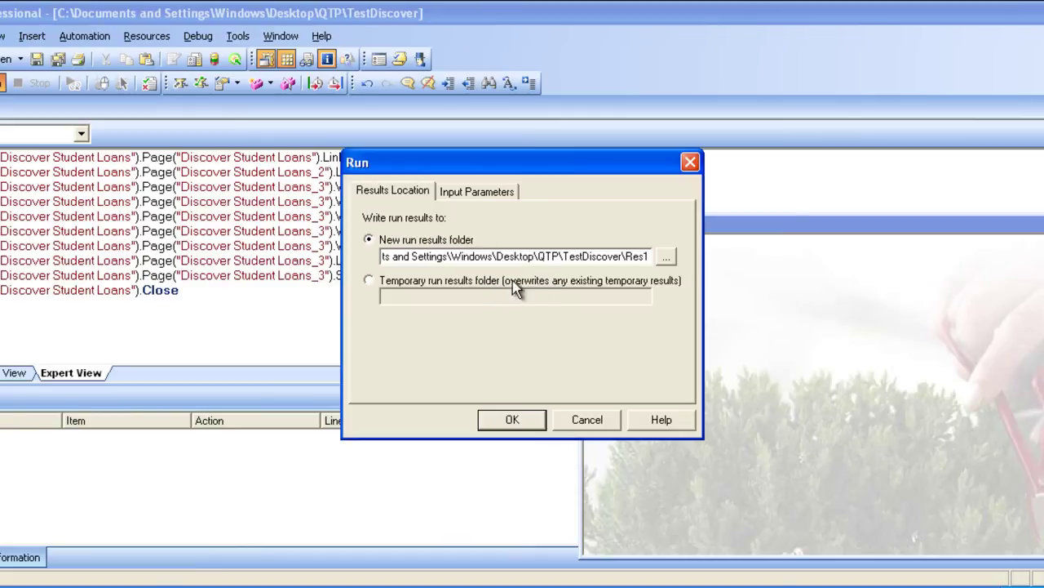
mouse_move(493, 284)
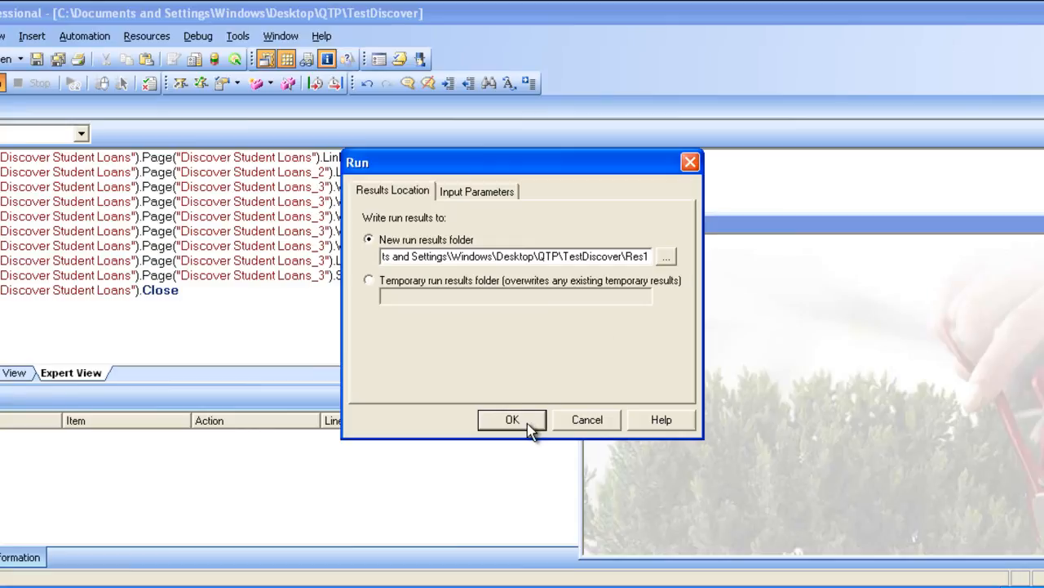
Step: Start the test run with results written to the new TestDiscover\Res1 folder
left_click(512, 420)
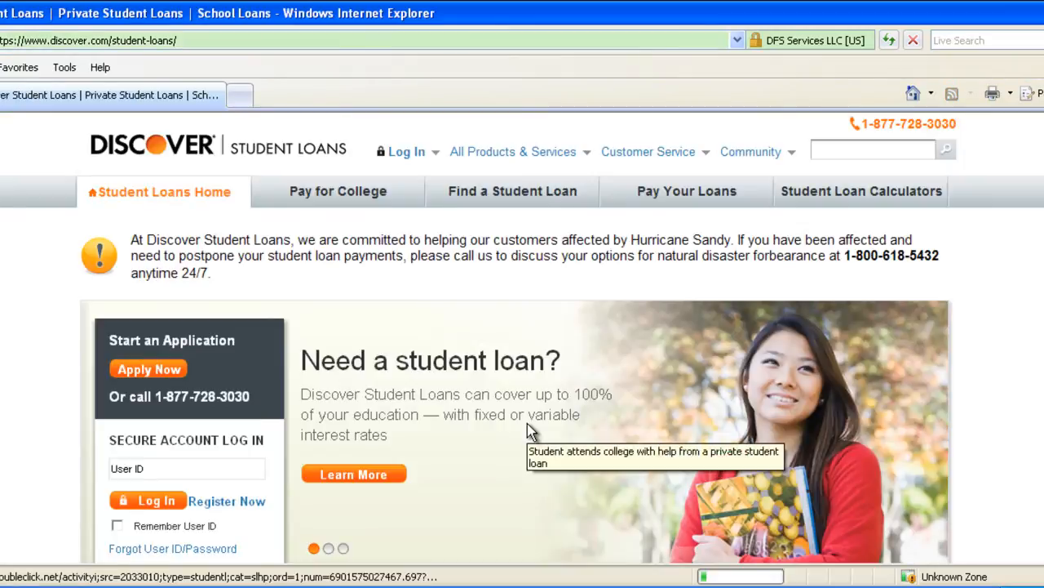
Step: Follow the Student Loan Calculators link from the Discover Student Loans home page during replay
left_click(862, 191)
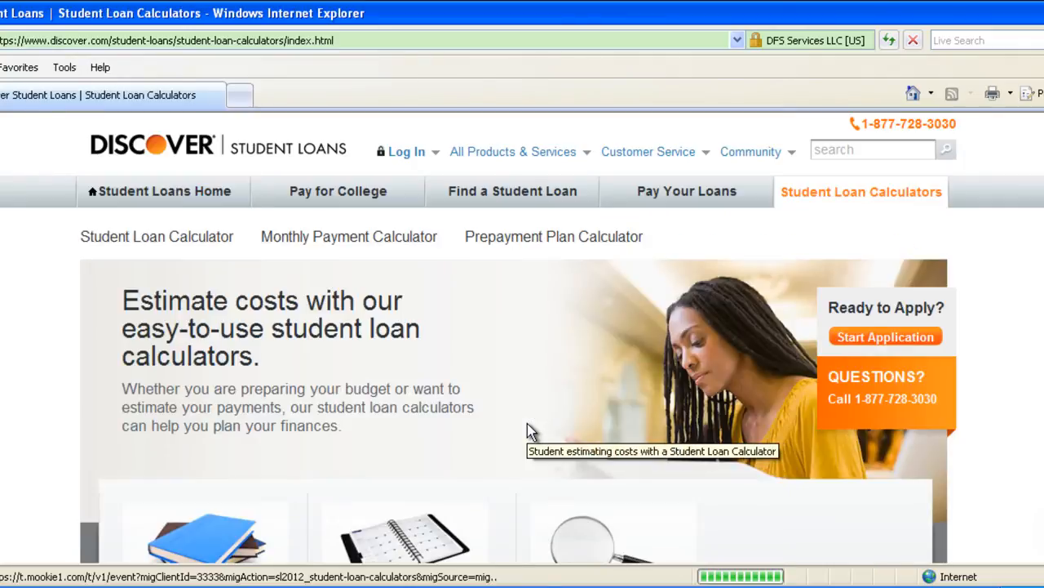
left_click(350, 235)
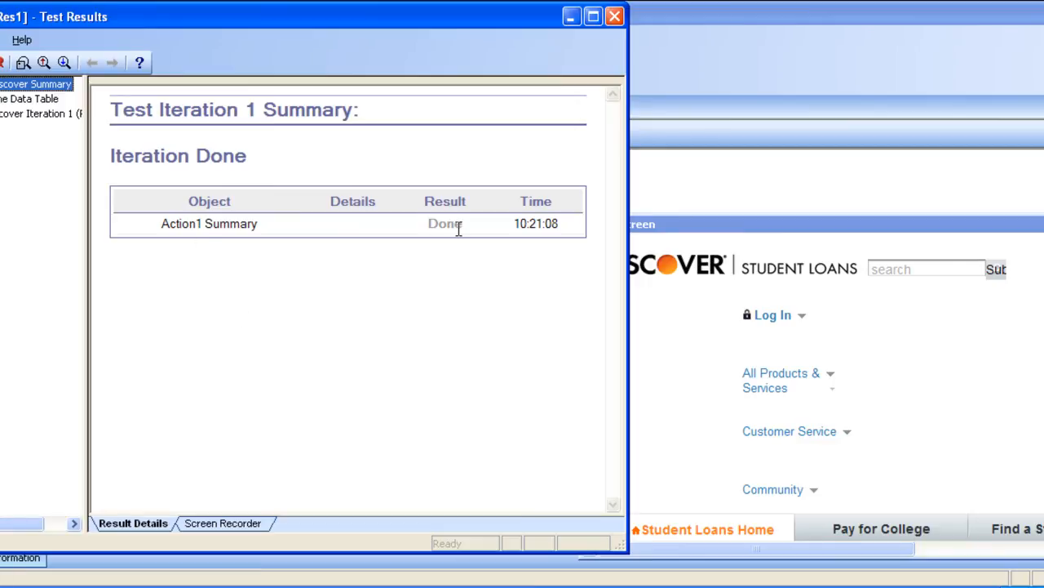
Step: View the Run-Time Data Table and Iteration 1 summary marked Done, then close Test Results
left_click(31, 99)
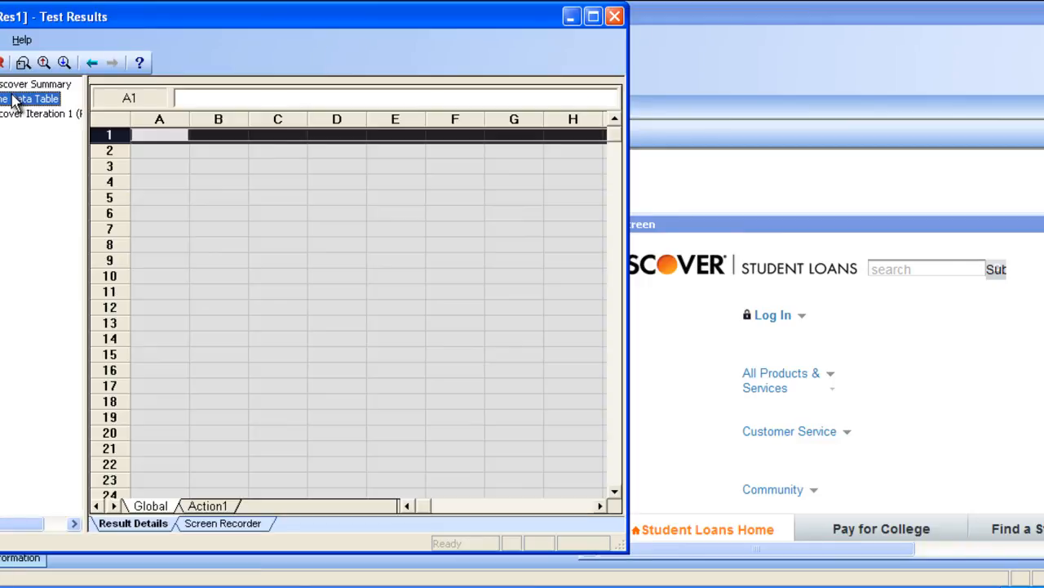
left_click(41, 114)
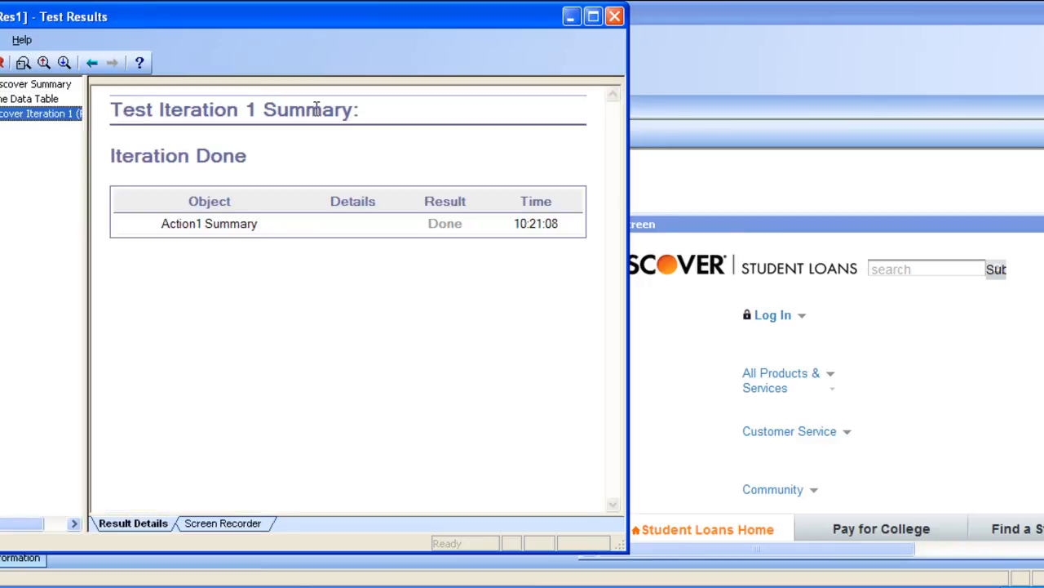
left_click(613, 16)
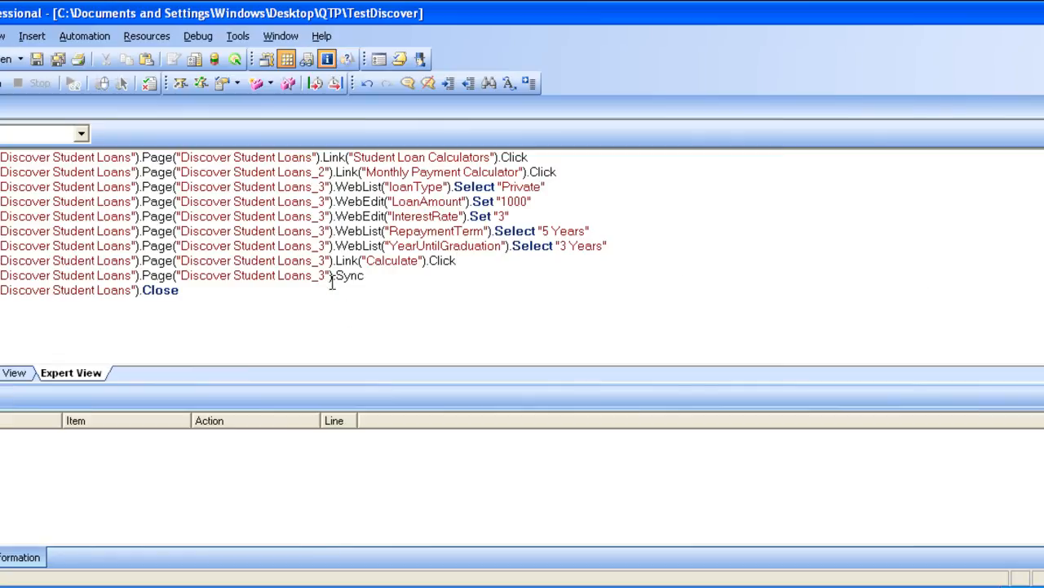
mouse_move(1015, 33)
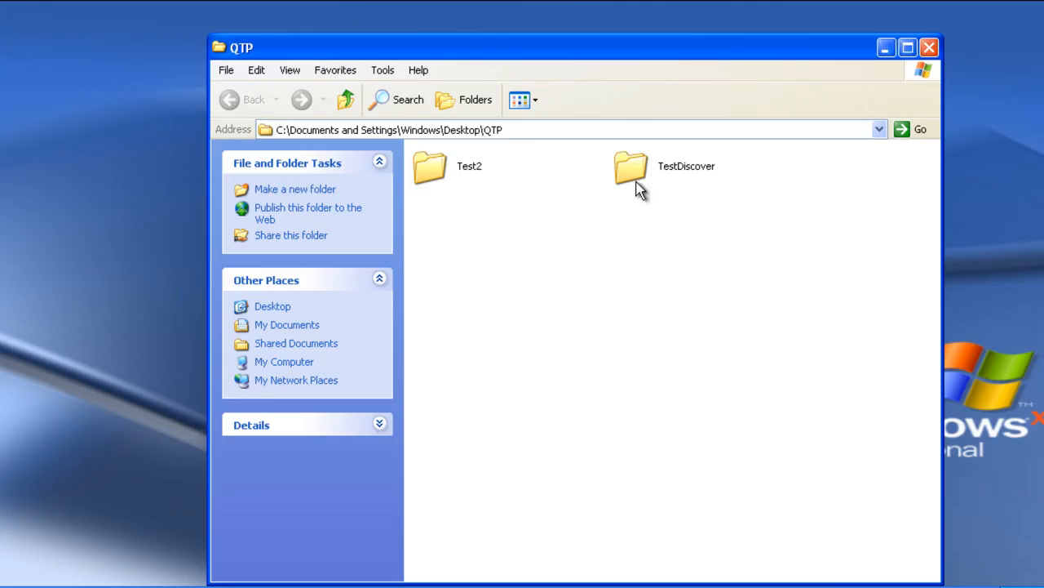
Step: Browse into TestDiscover > Res1 > Report, listing Results, InstallNewReport and Act0/Act1
double_click(630, 167)
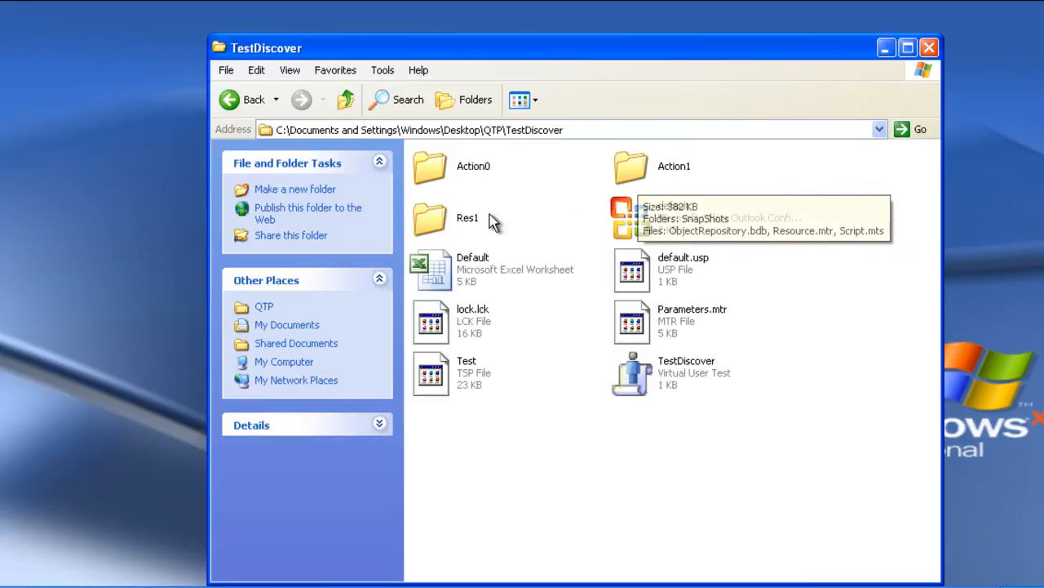
double_click(431, 219)
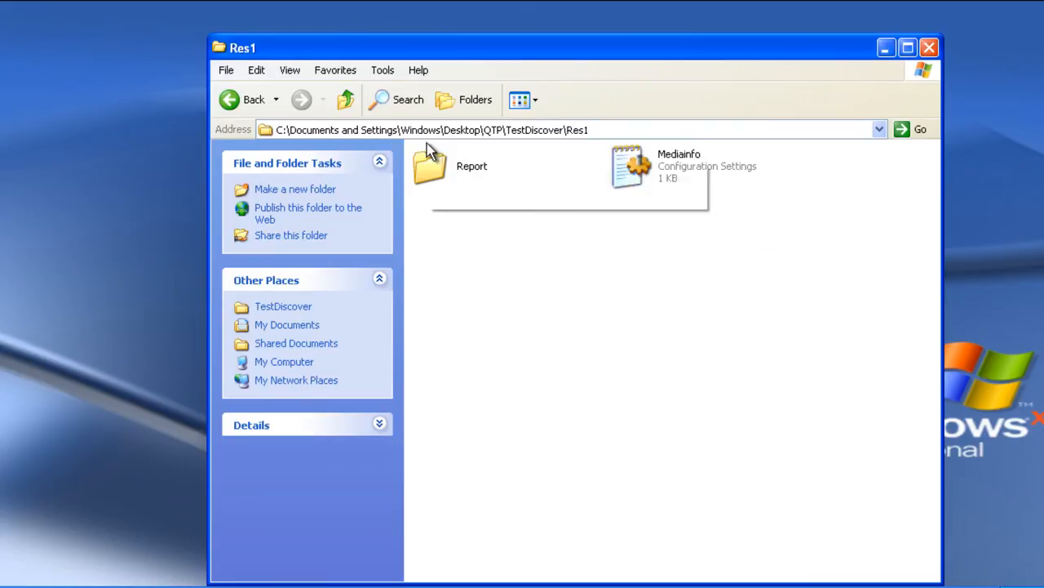
double_click(431, 166)
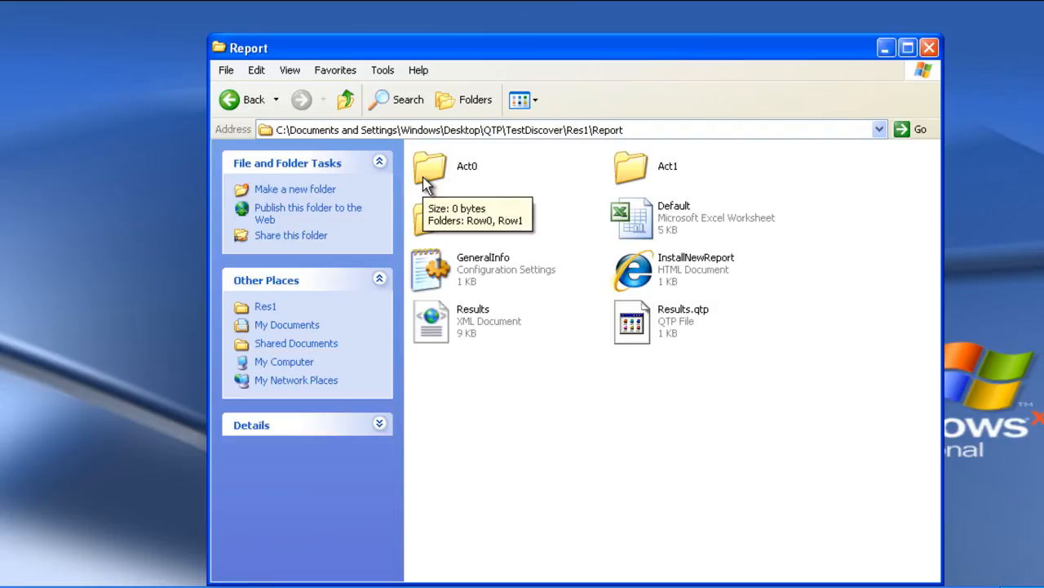
mouse_move(448, 320)
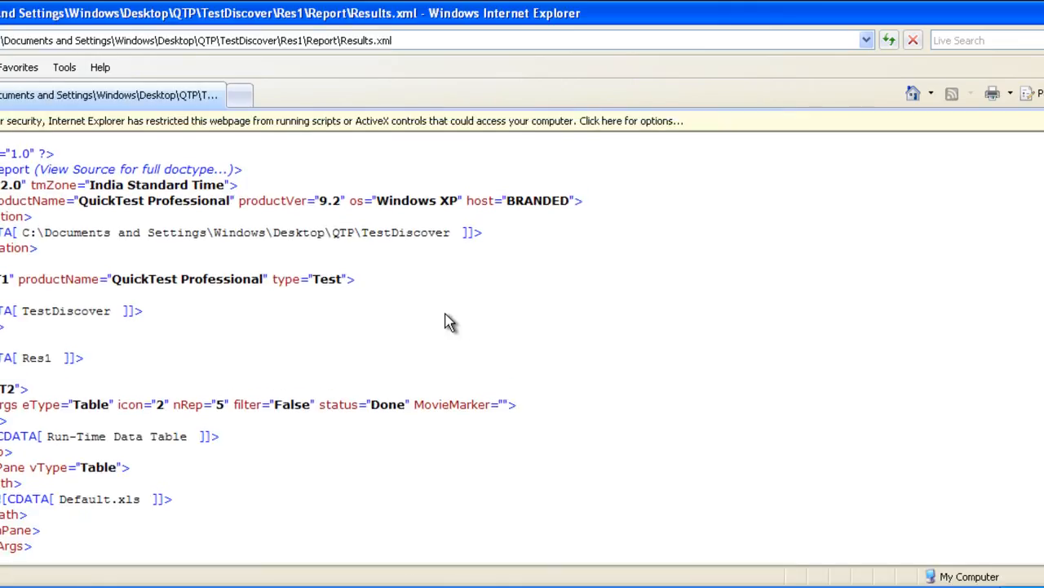
Step: Scroll through Results.xml's recorded calculator steps, then close it and the Report folder window
scroll("down", 3)
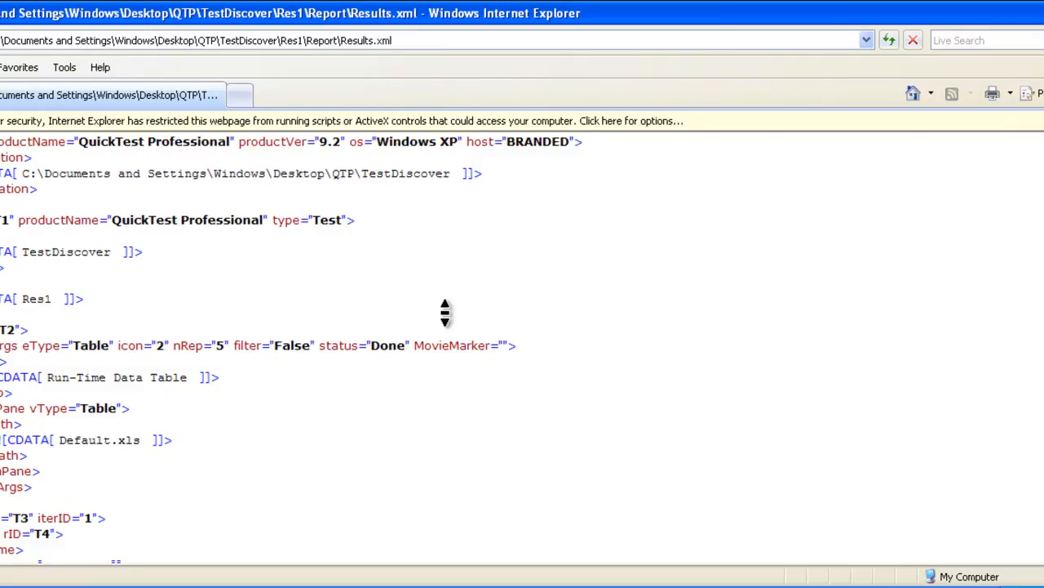
scroll("down", 3)
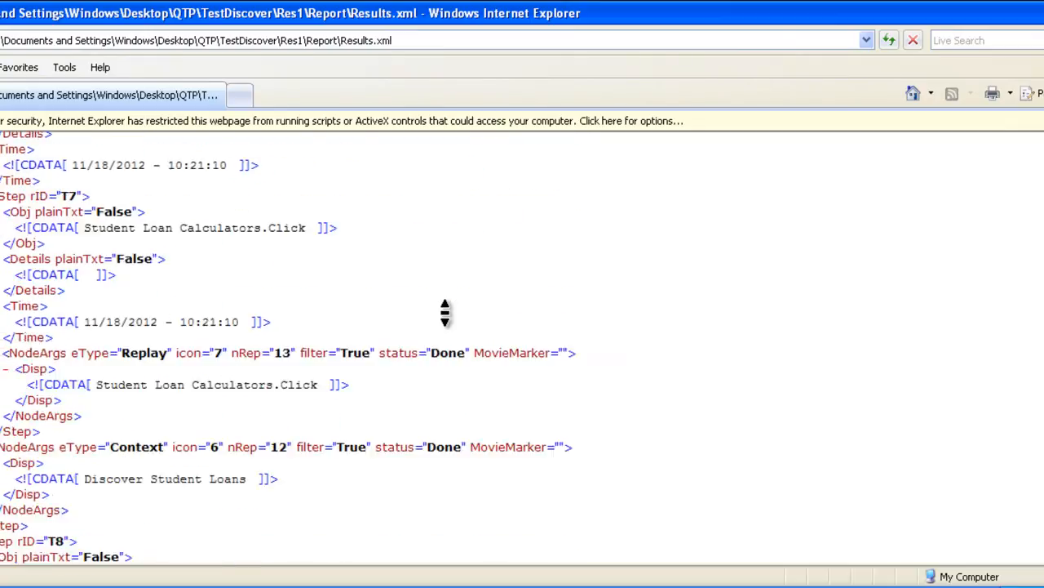
scroll("down", 3)
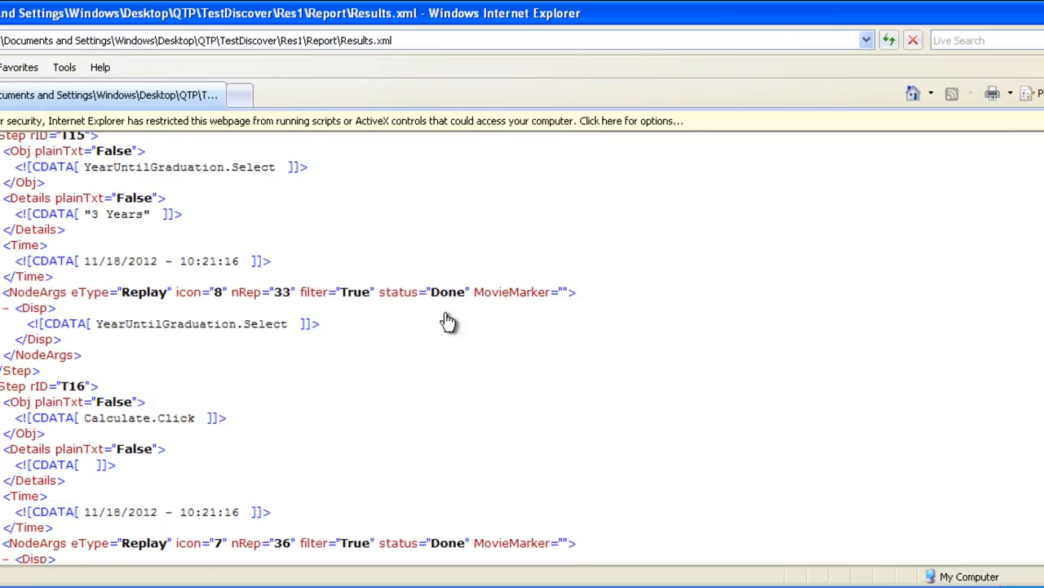
scroll("up", 3)
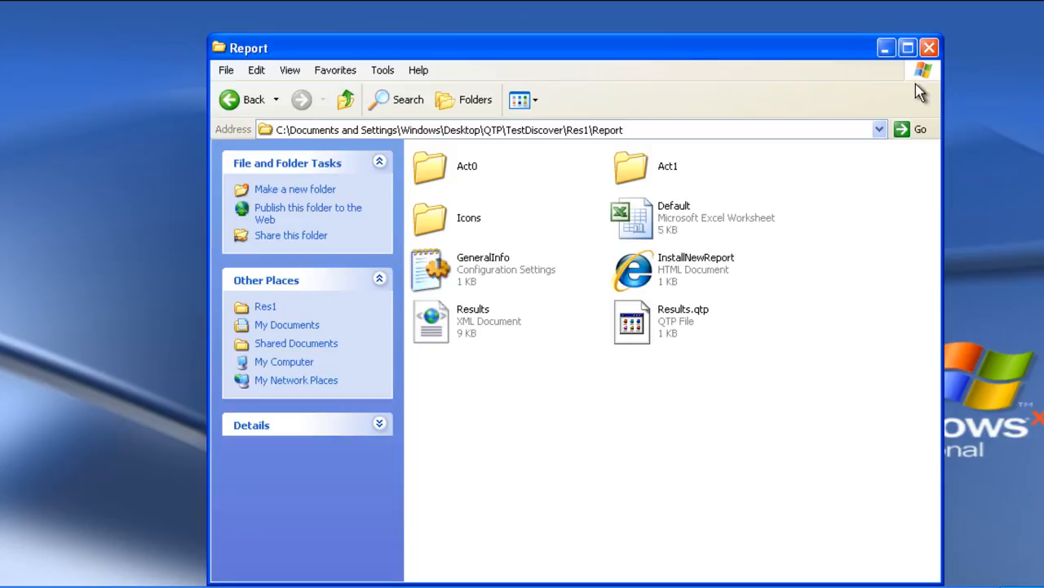
left_click(928, 48)
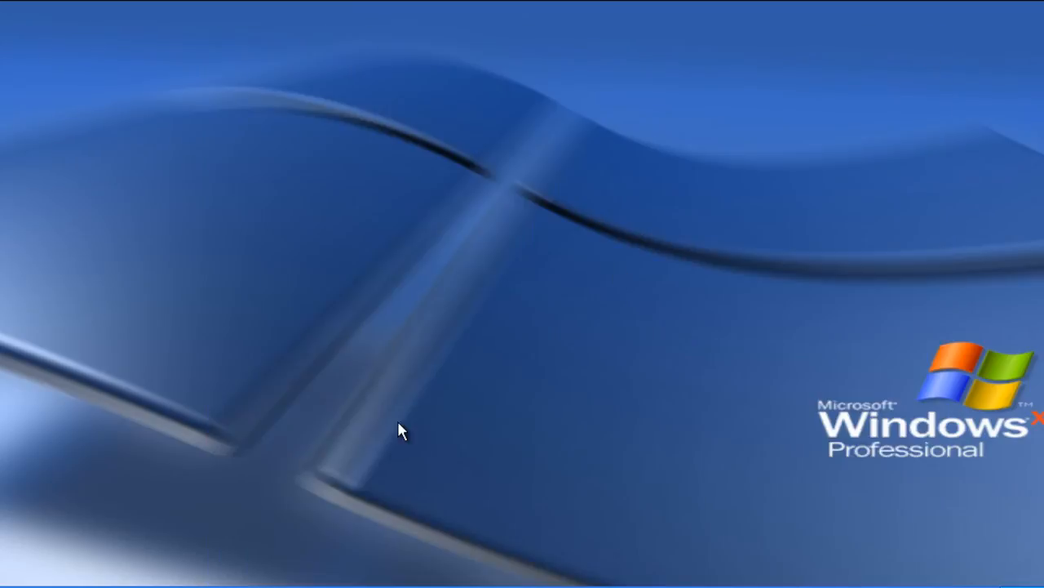